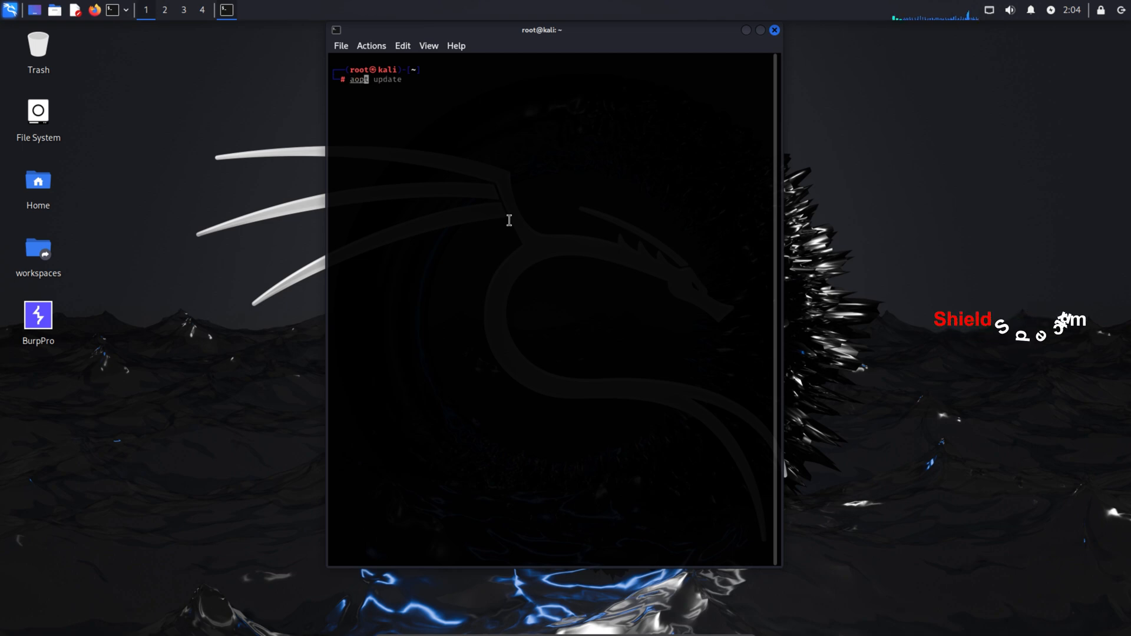
Refresh the apt package lists with 'apt update'
key("ctrl+c")
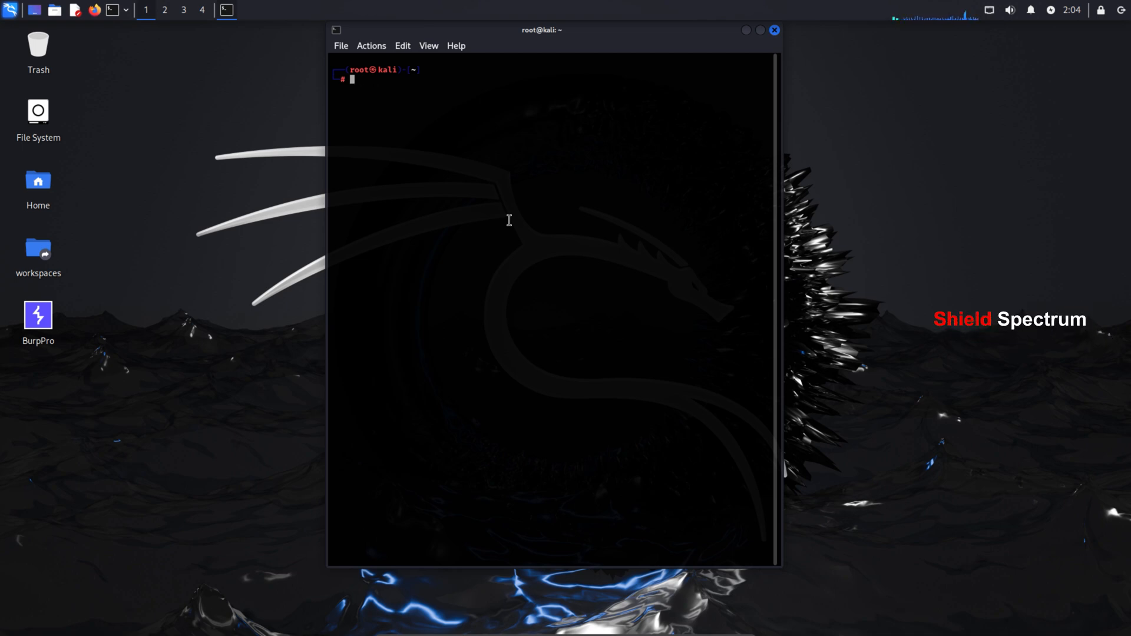
type("apt update")
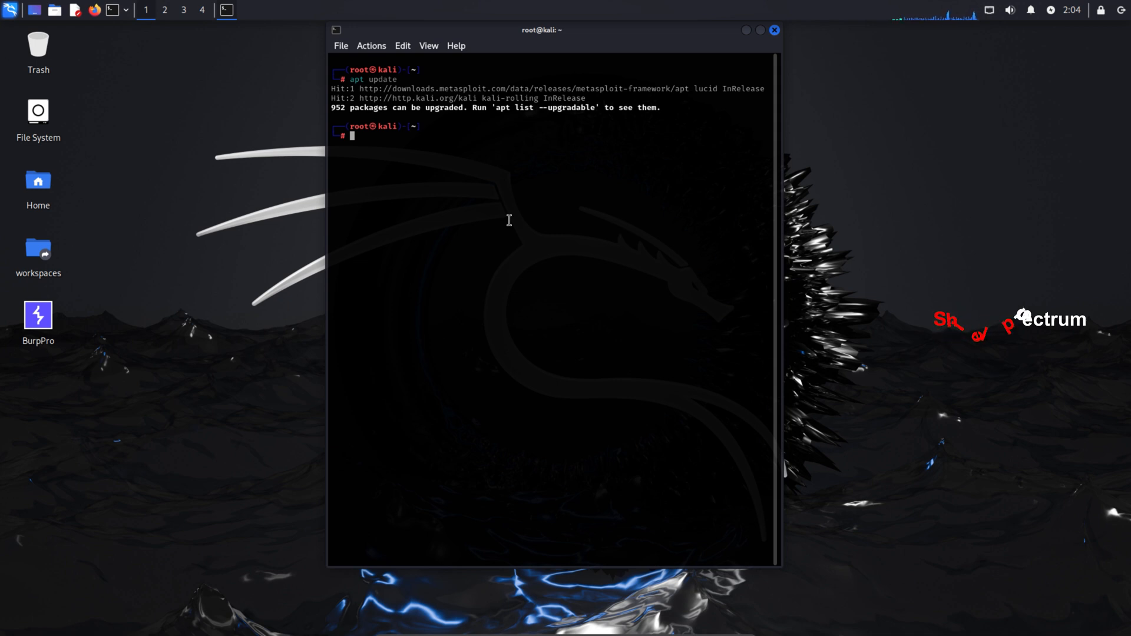
type("apt install python3-venv")
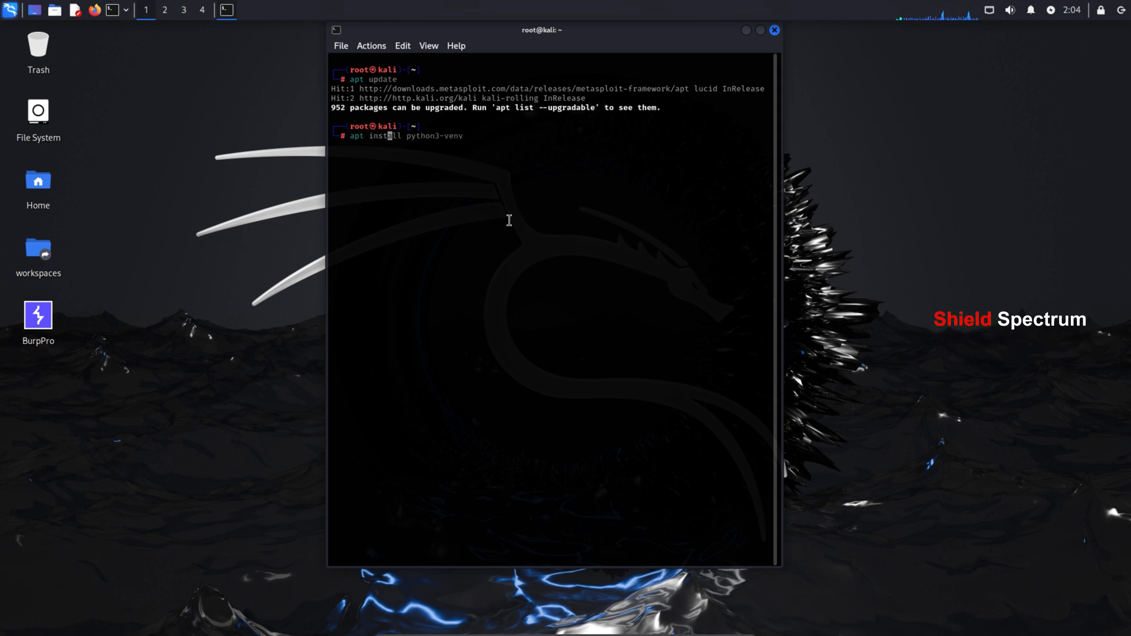
type("tor")
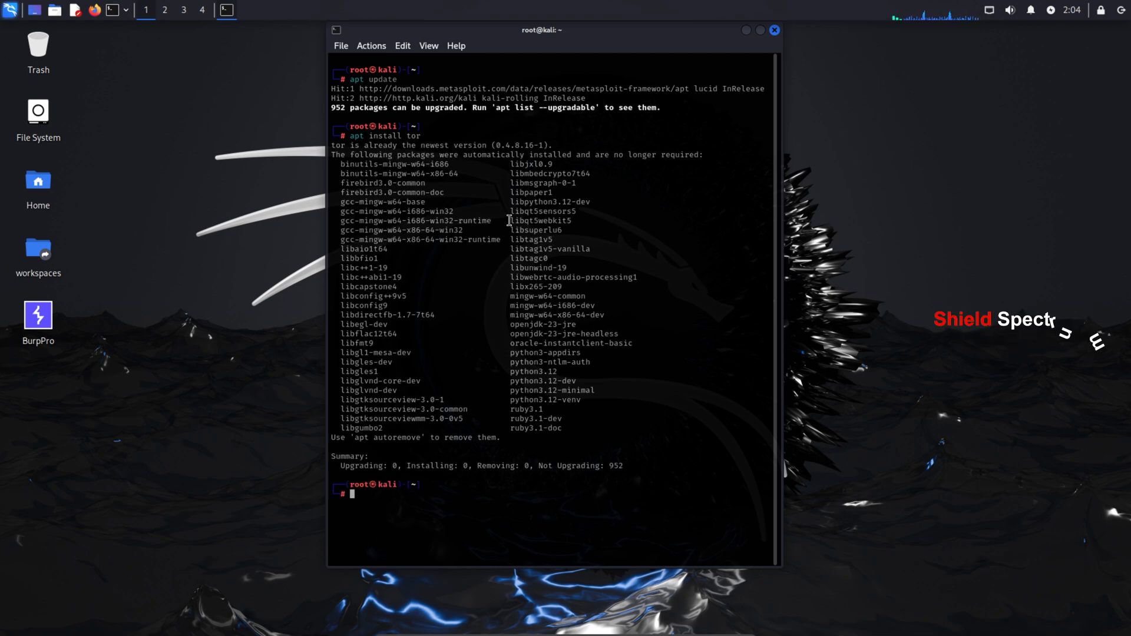
Run 'apt install tor' to confirm Tor is already at the newest version
type("apt install tor")
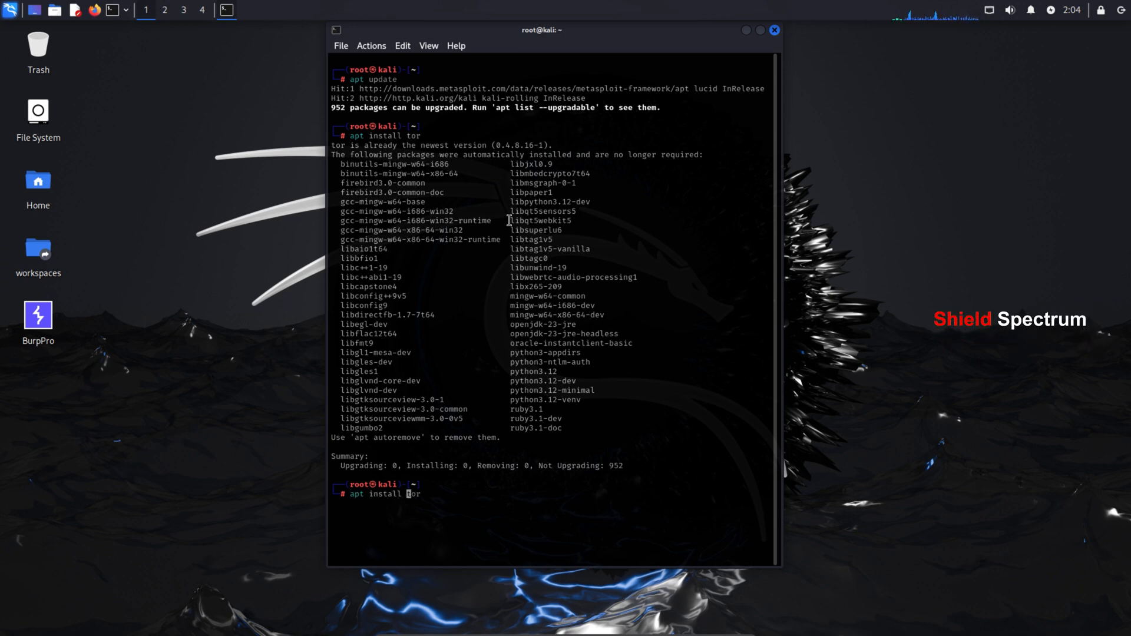
type("python3-venv")
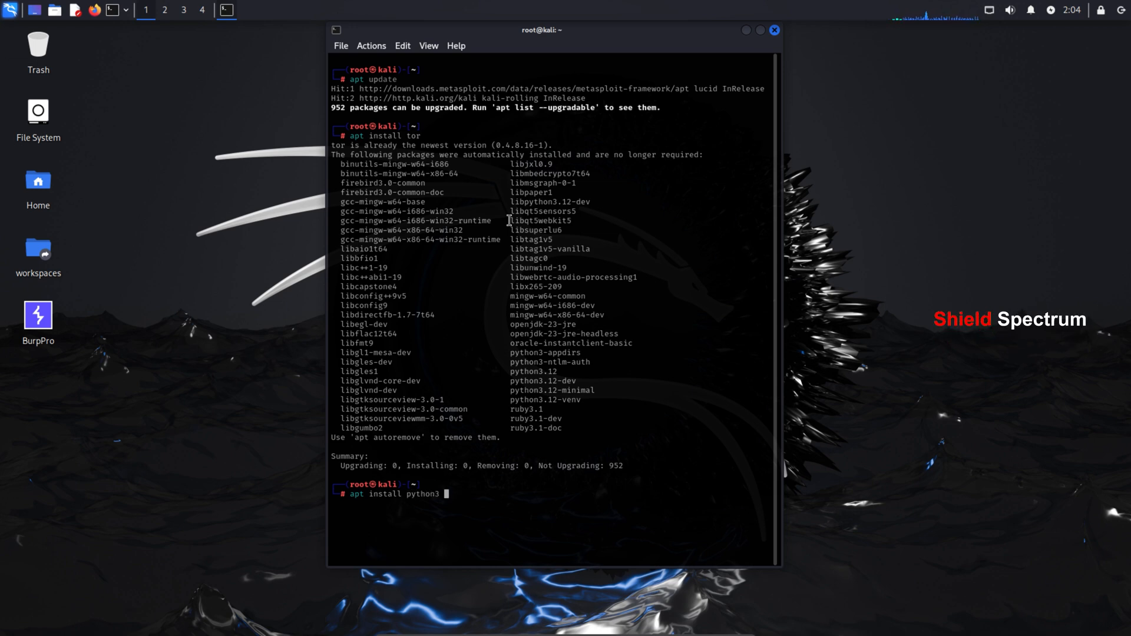
Confirm Python 3 is already installed and up to date
key("Return")
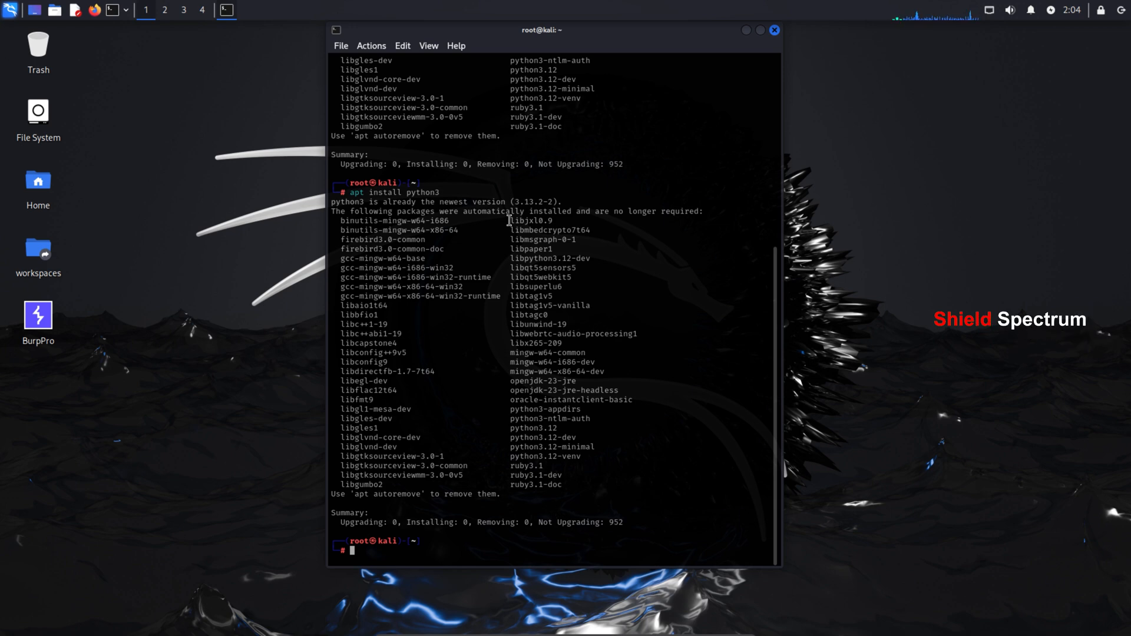
type("python3 fb_scanner.py")
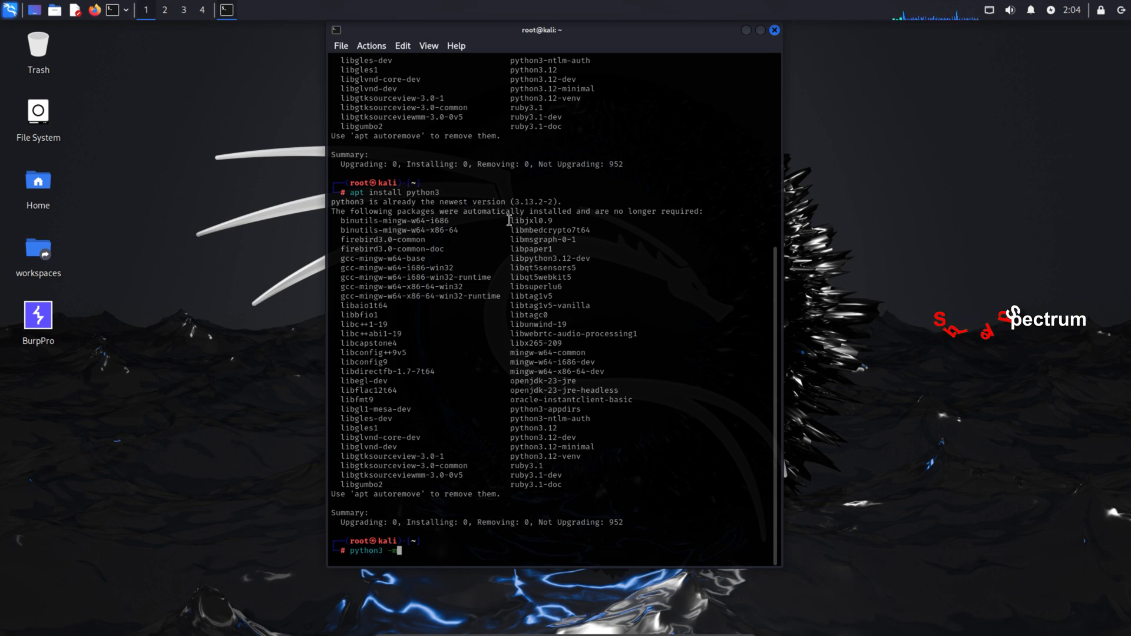
type("v")
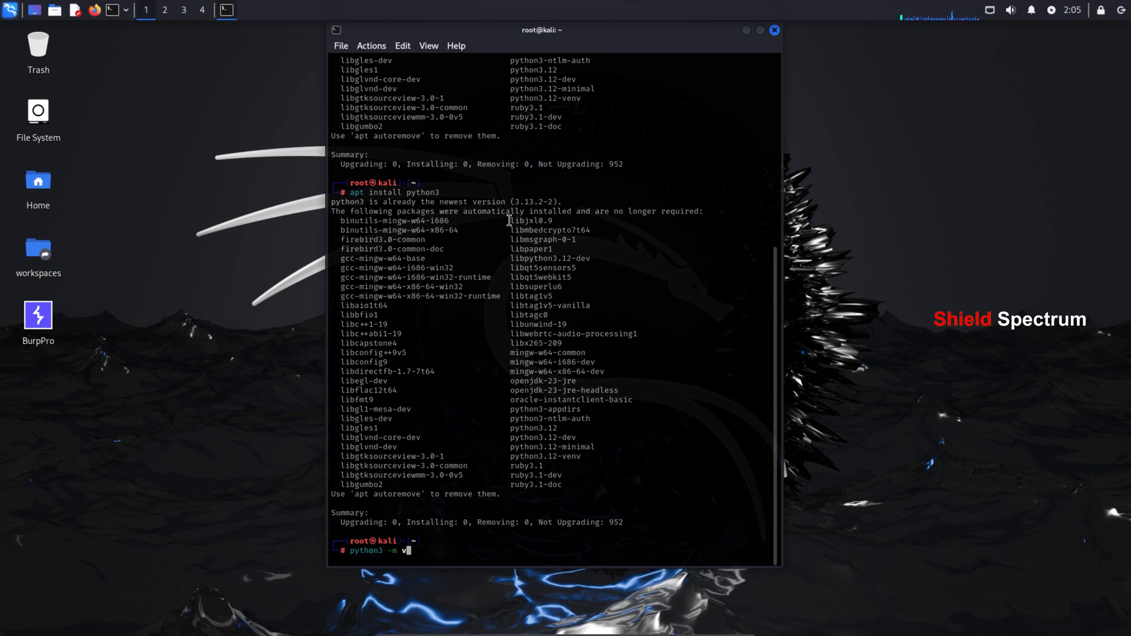
type("env")
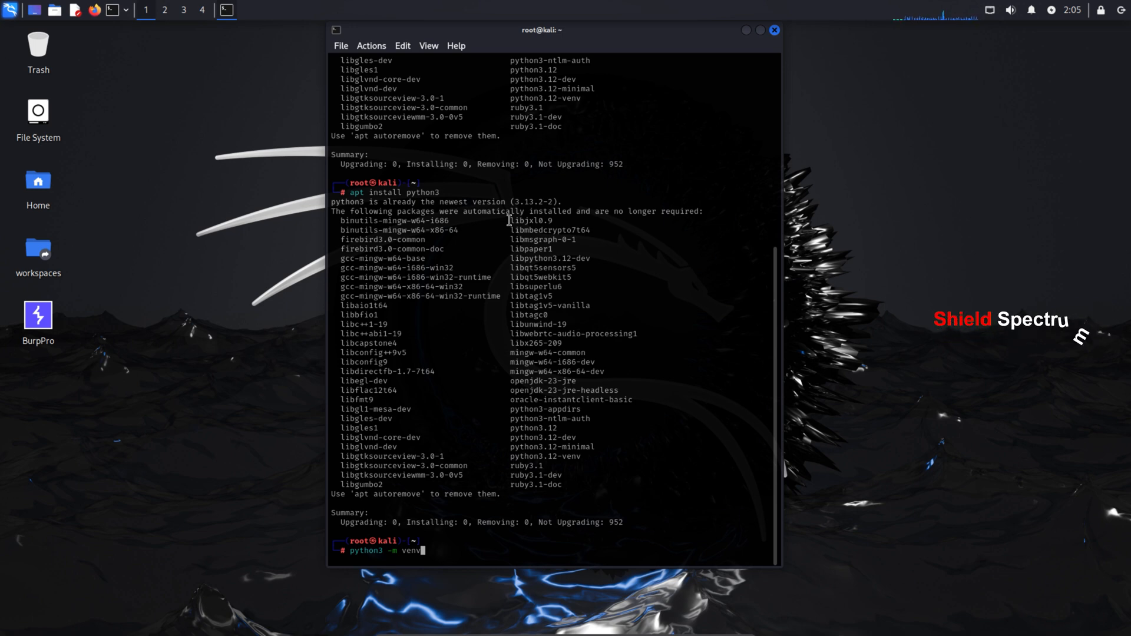
Create the tornet-venv virtual environment with 'python3 -m venv tornet-venv'
type("torne")
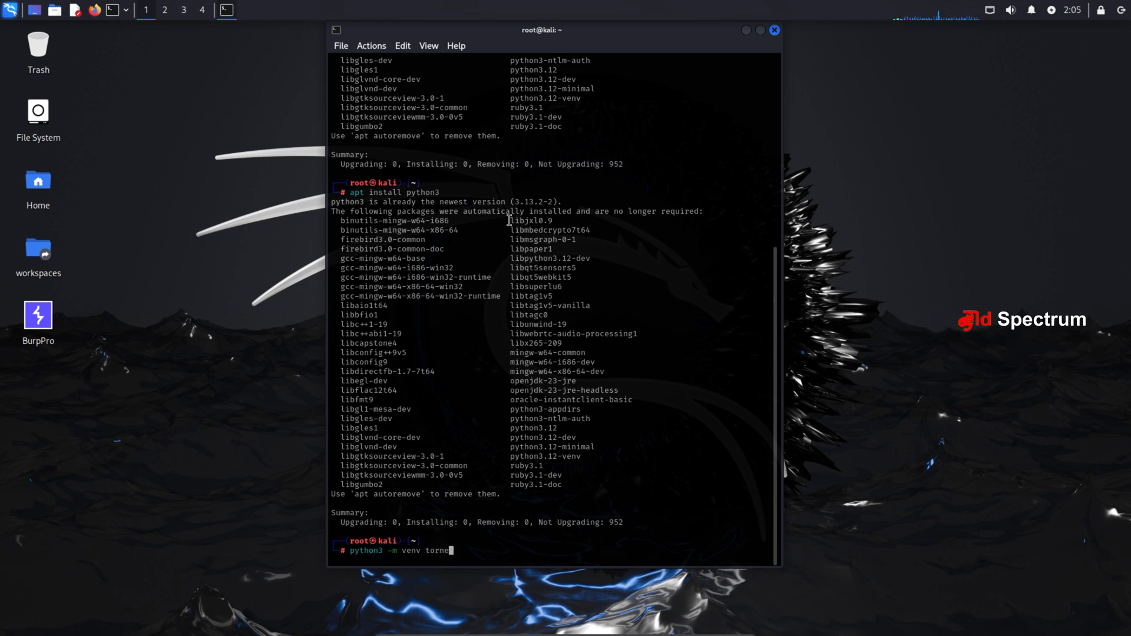
type("-")
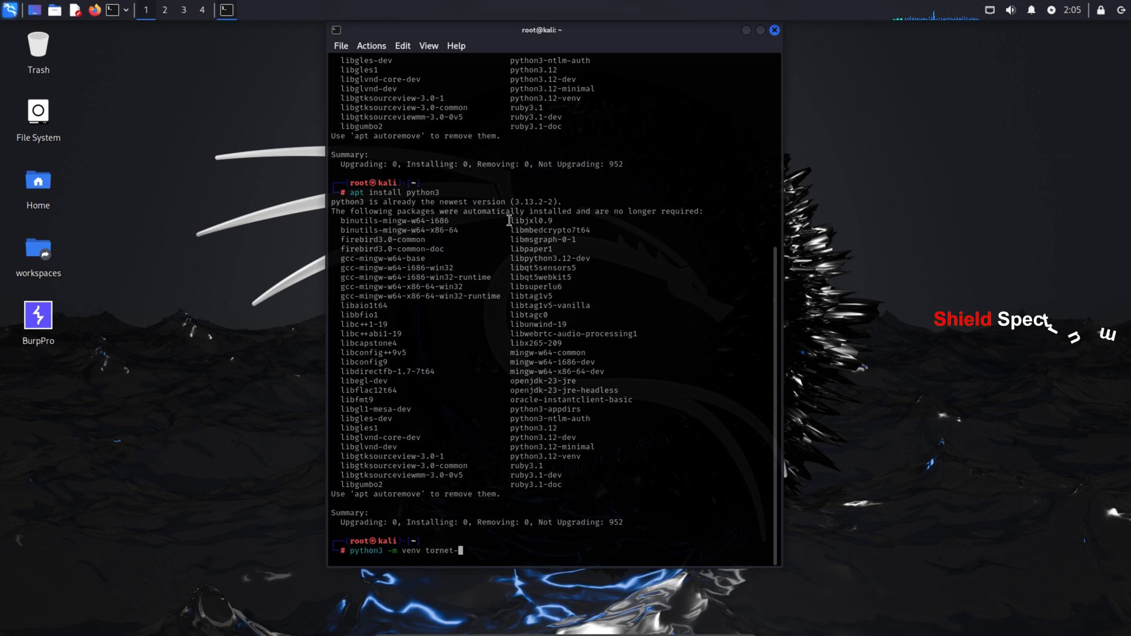
type("venv")
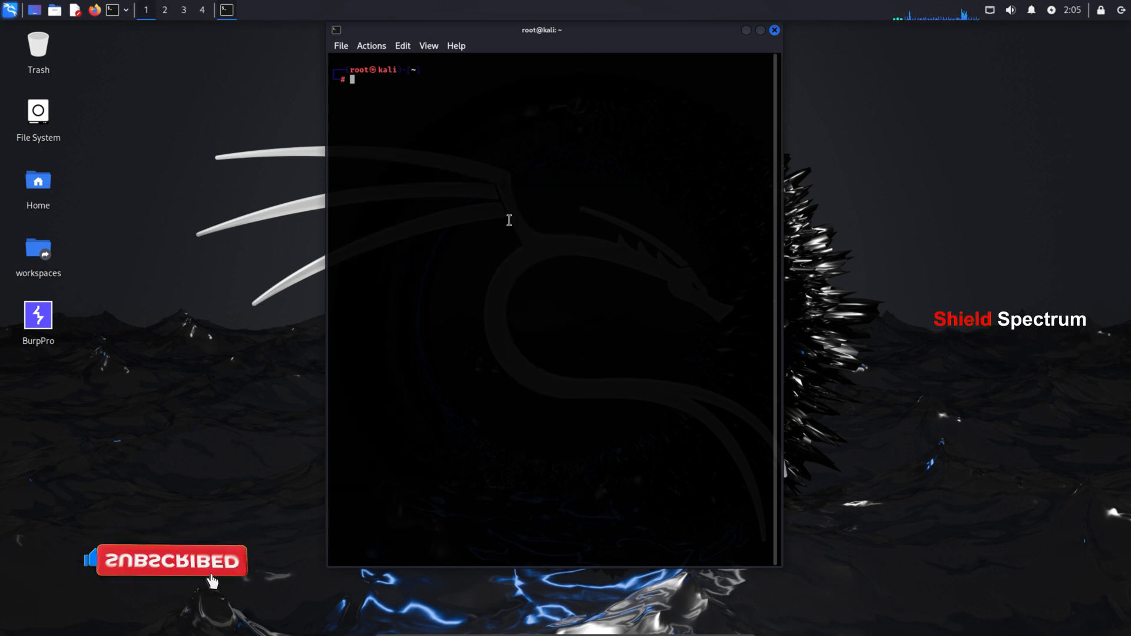
Activate tornet-venv and install tornet into it with pip
type("source tornet-venv/bin/activate")
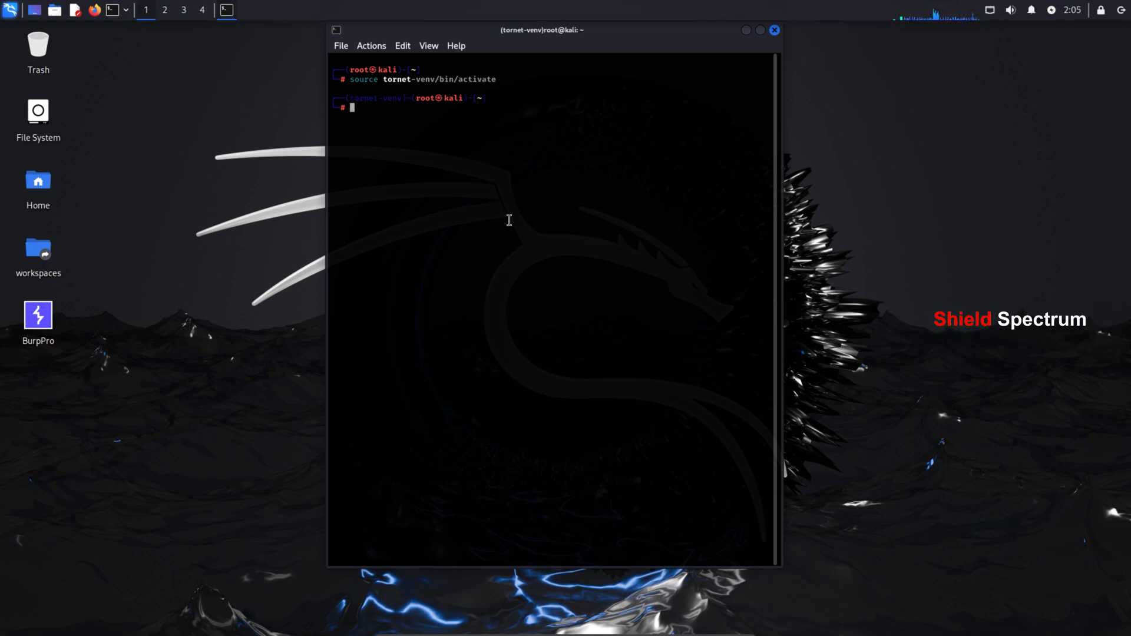
type("pip install tornet")
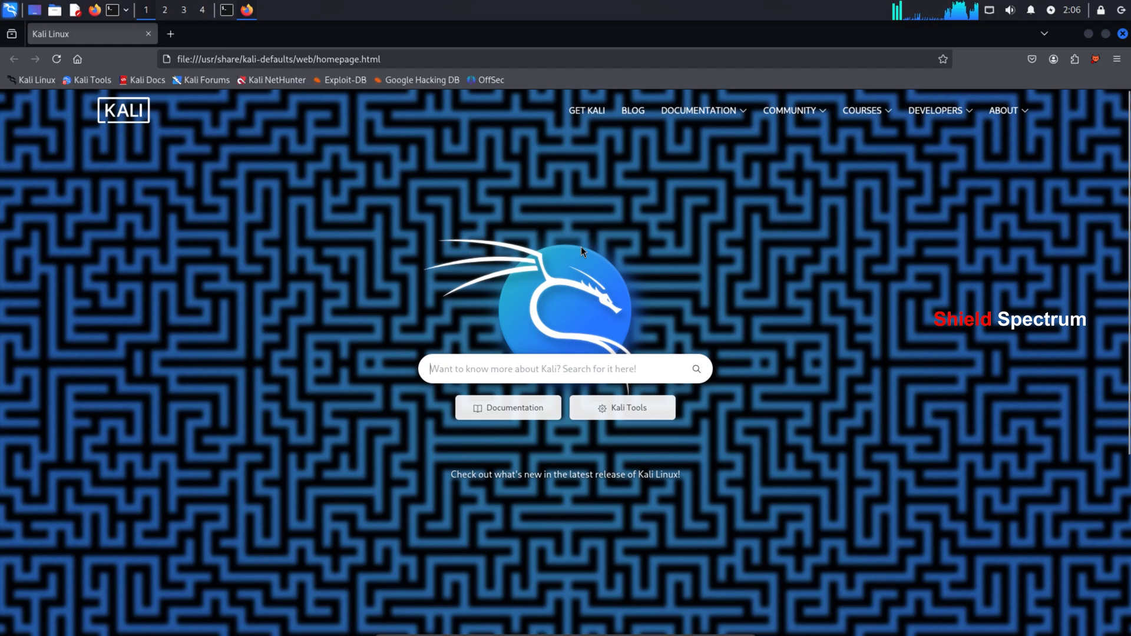
Reach Firefox's Network Settings proxy configuration from the Settings page
left_click(1115, 59)
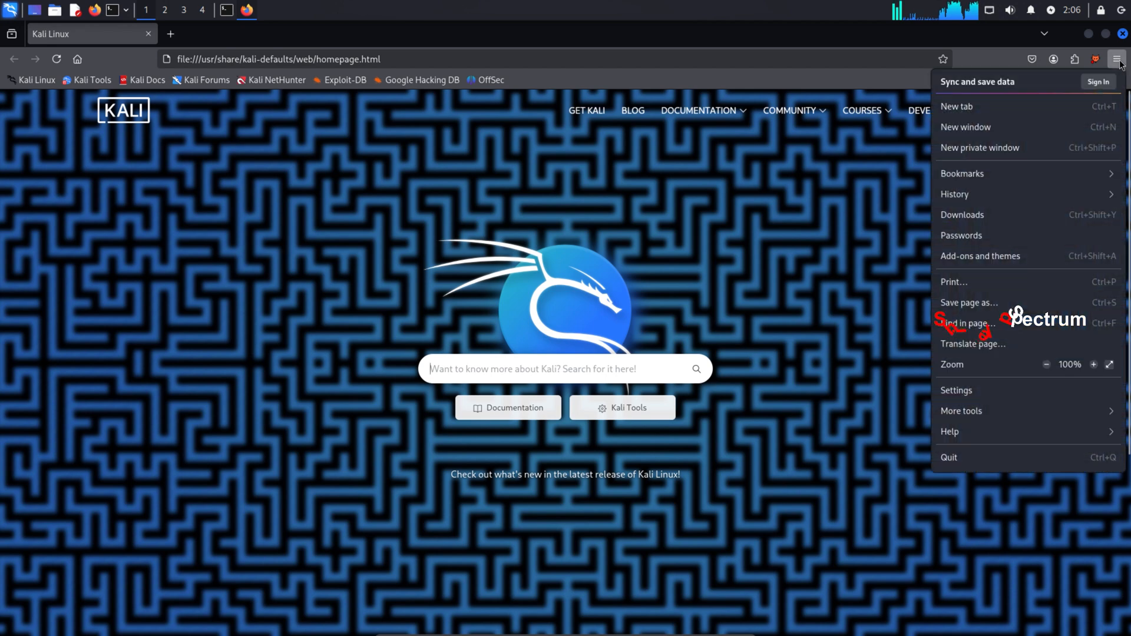
left_click(955, 389)
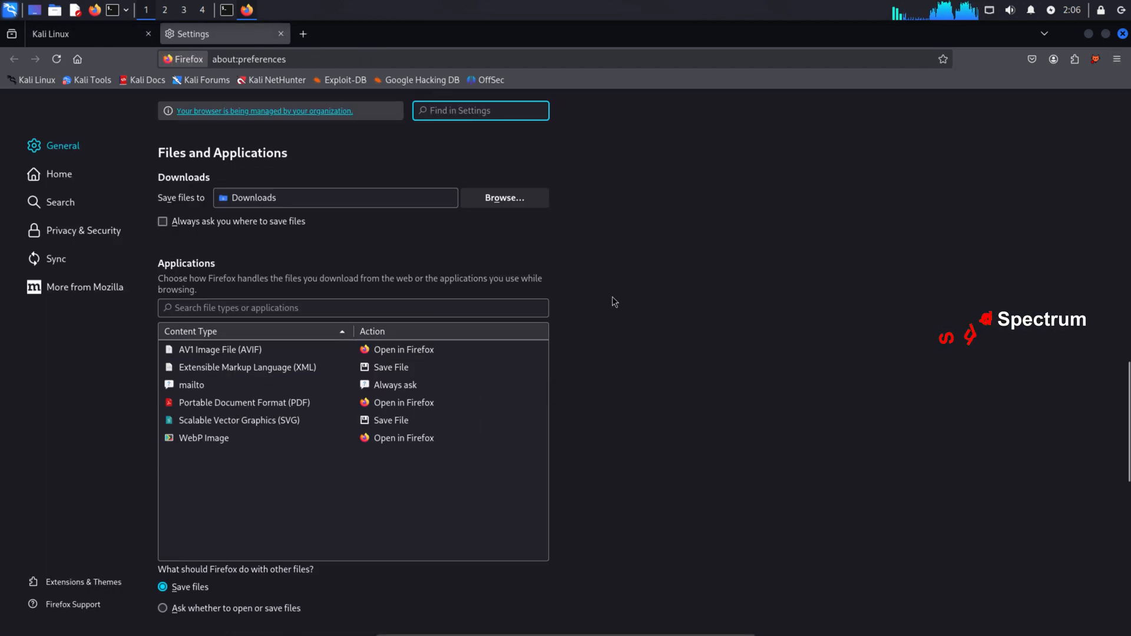
scroll("down", 3)
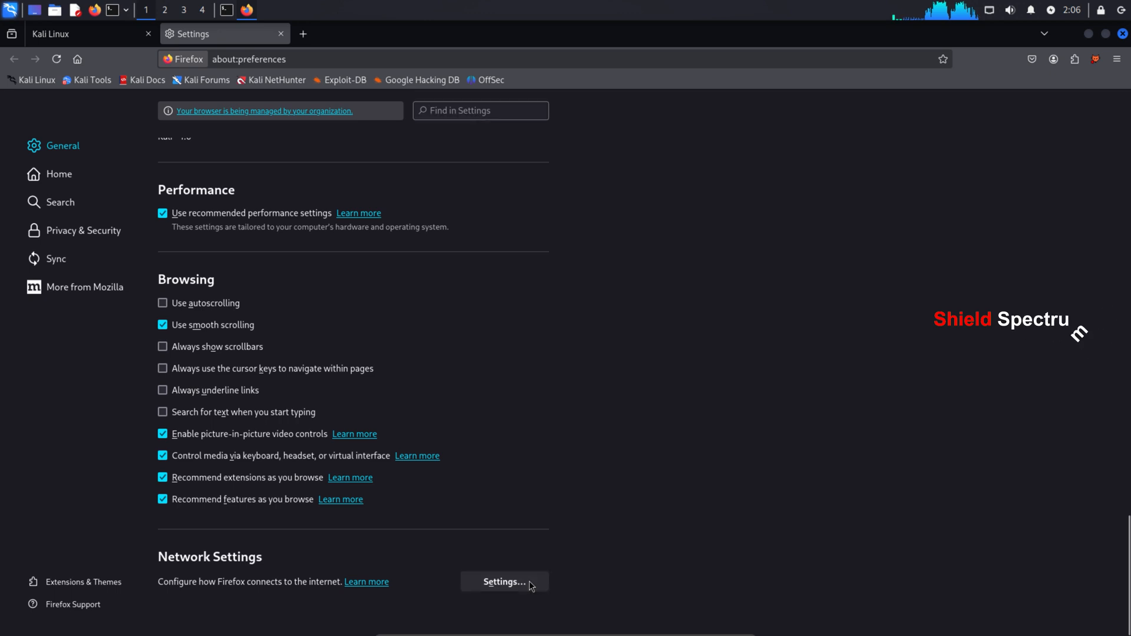
left_click(503, 582)
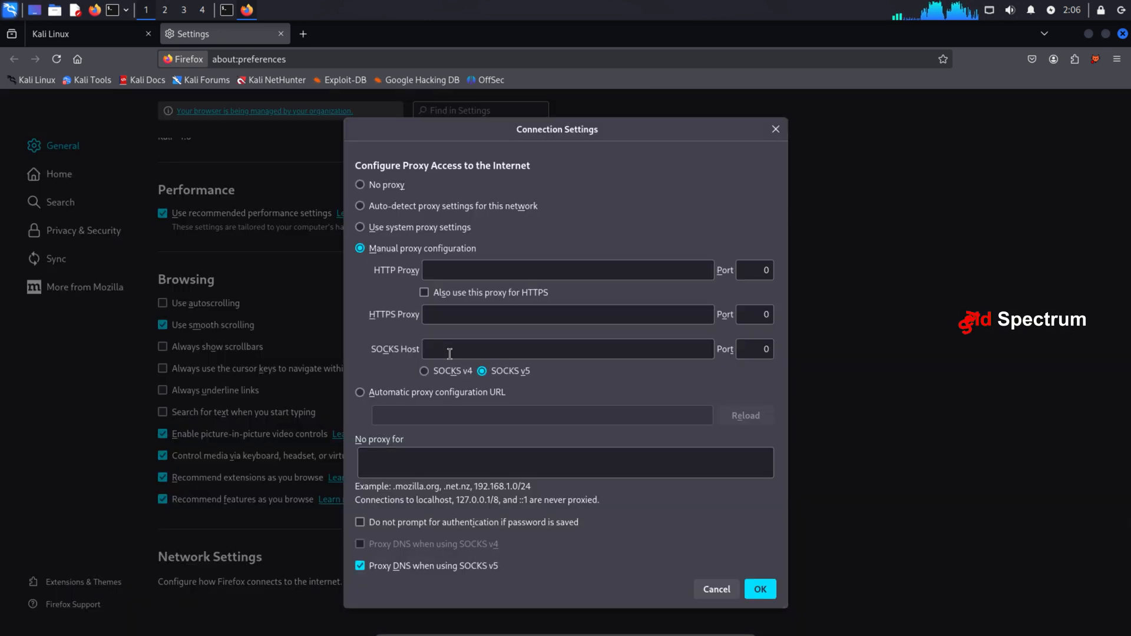
Set a manual SOCKS v5 proxy at 127.0.0.1 port 9050 and confirm it
type("127.0.0.1")
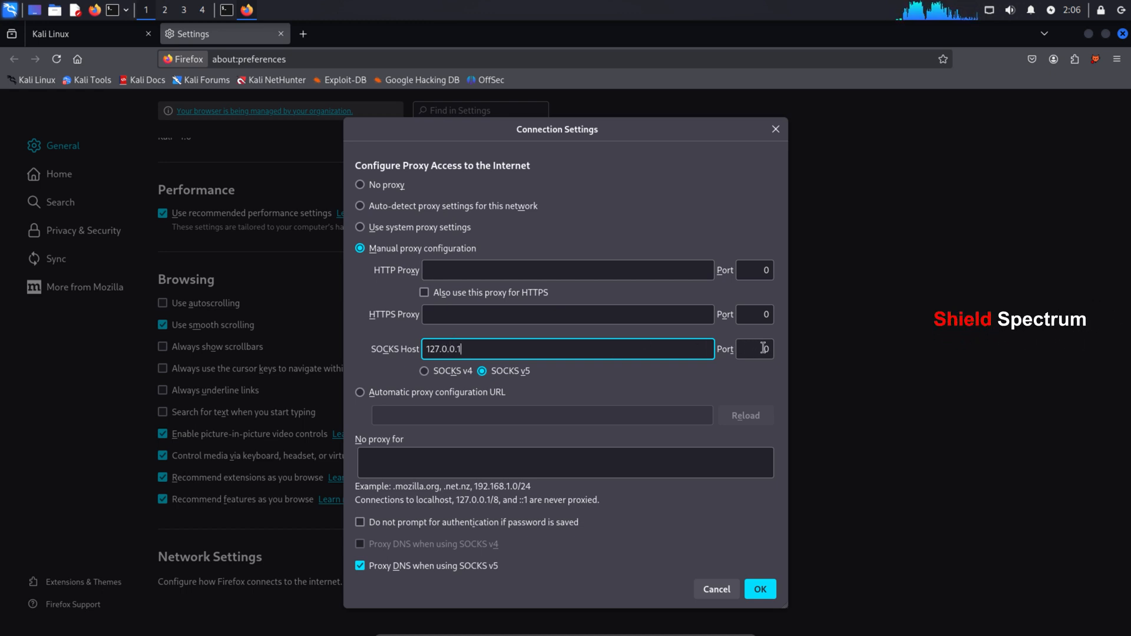
type("9050")
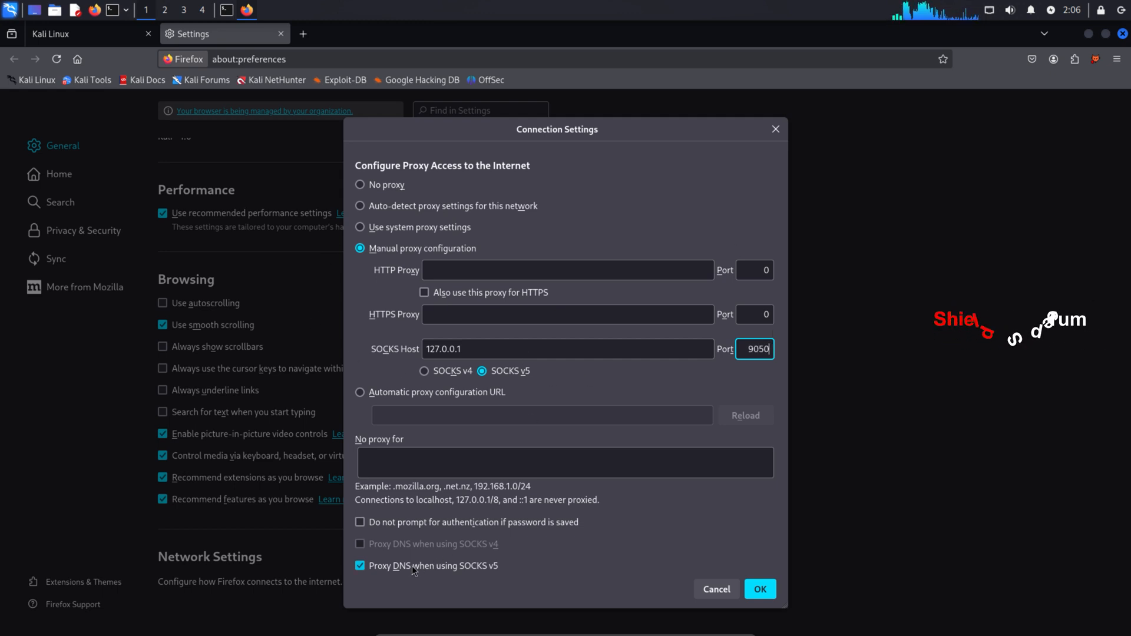
left_click(759, 588)
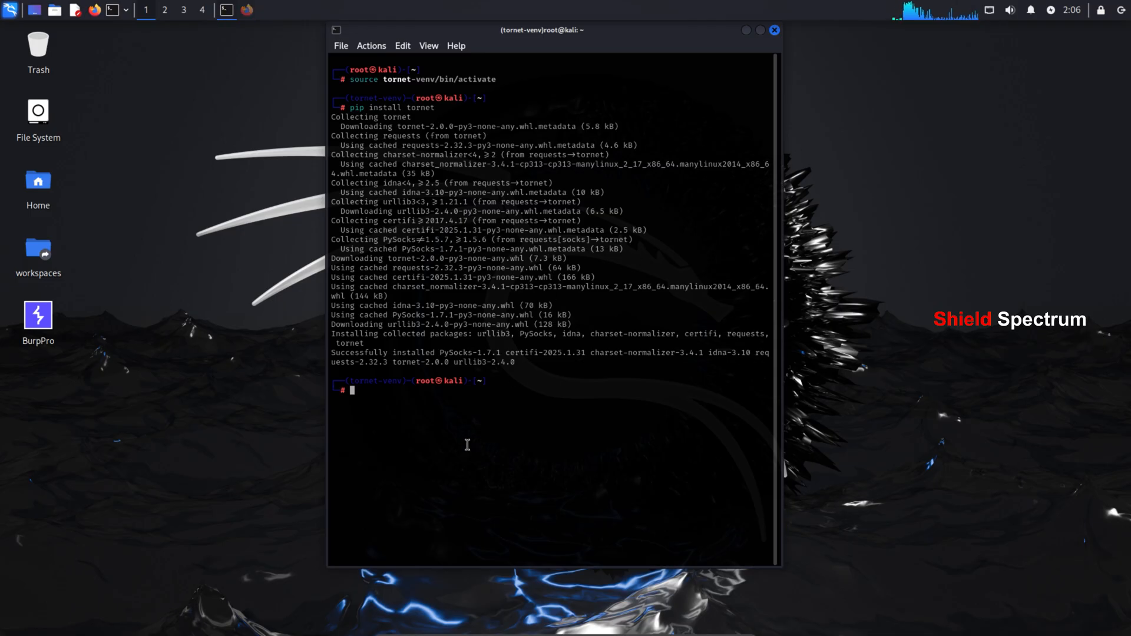
Start 'tornet --interval 5 --count 0' so the exit IP rotates every 5 seconds
type("tornet")
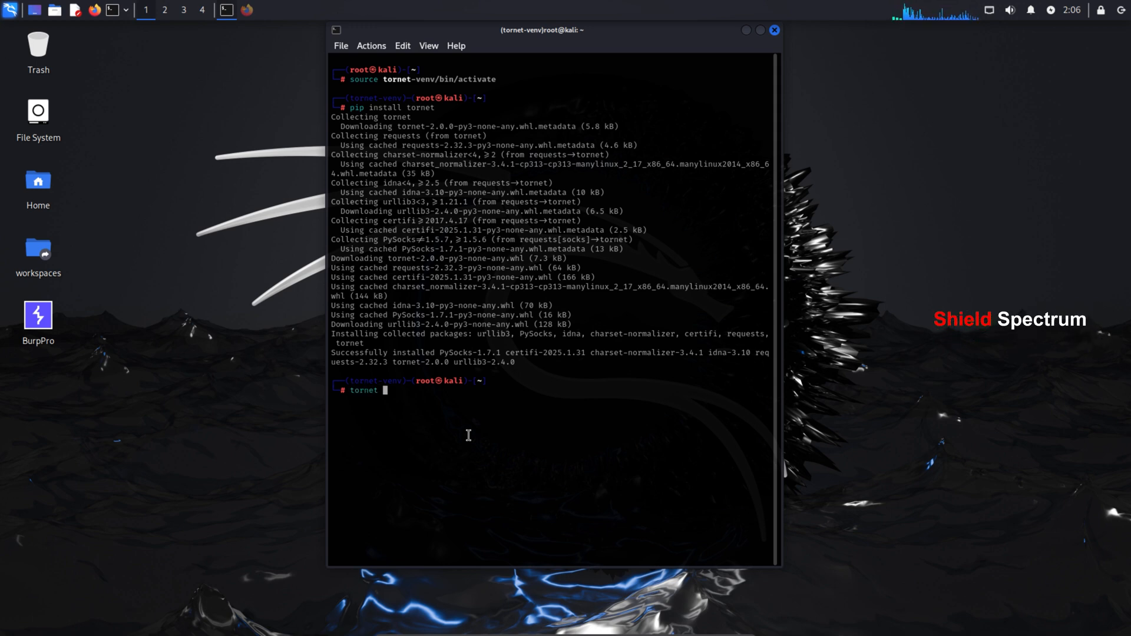
type("--interval")
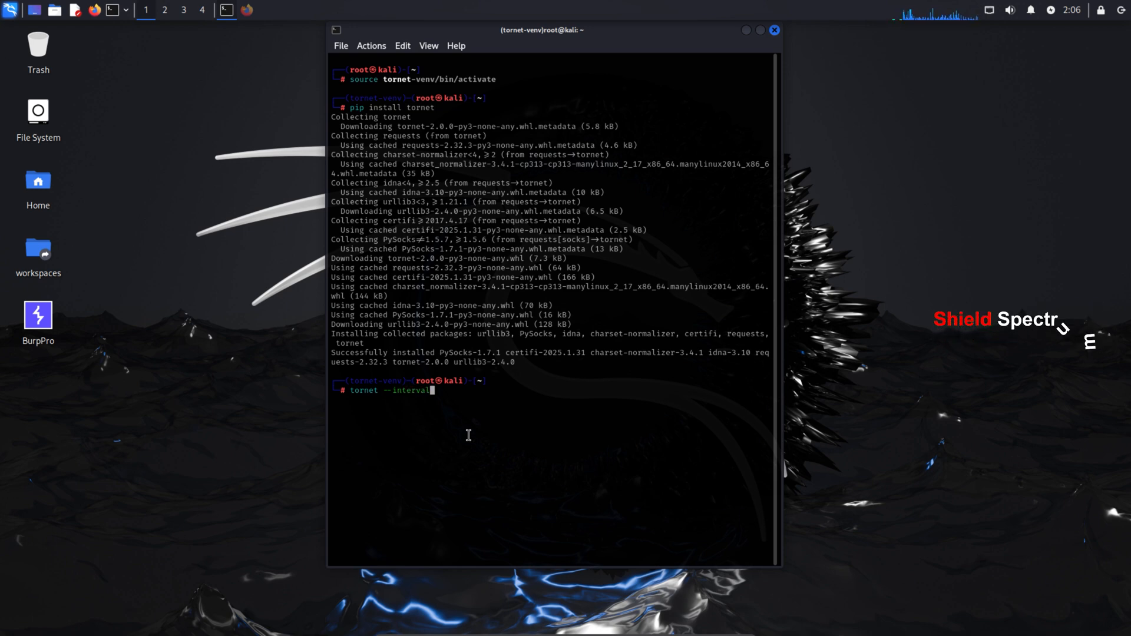
type("5 --count")
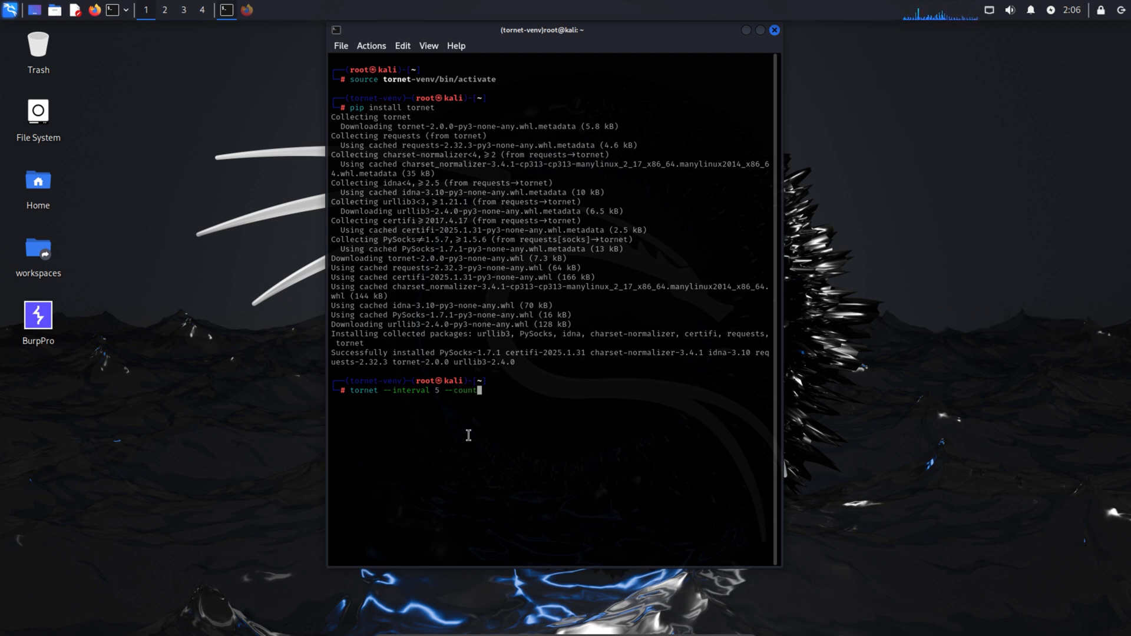
type("0")
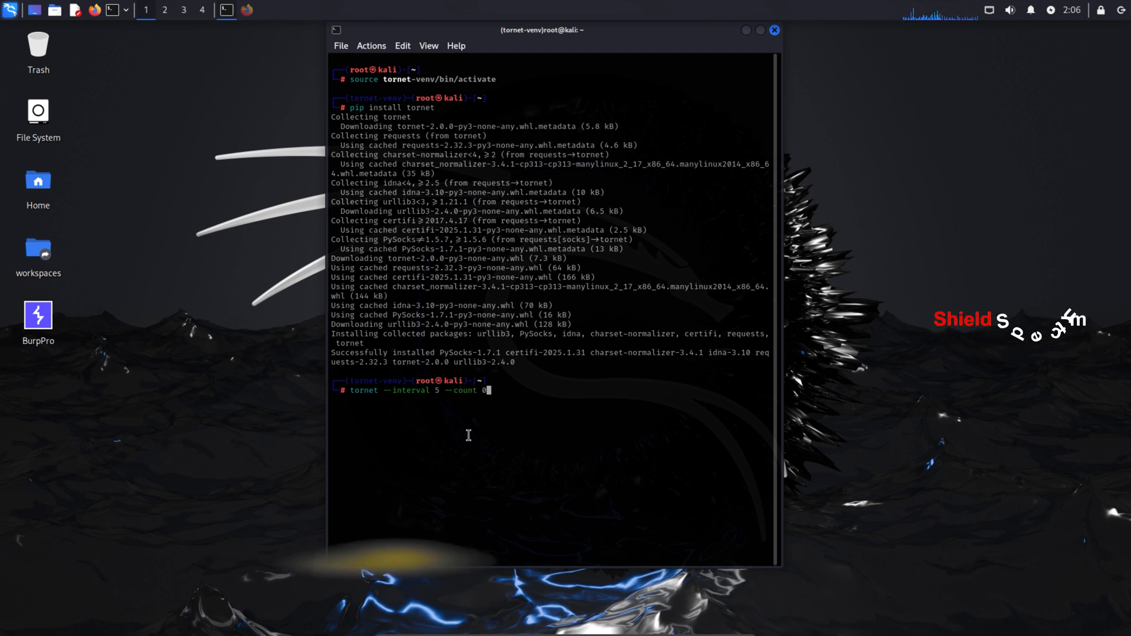
key("Return")
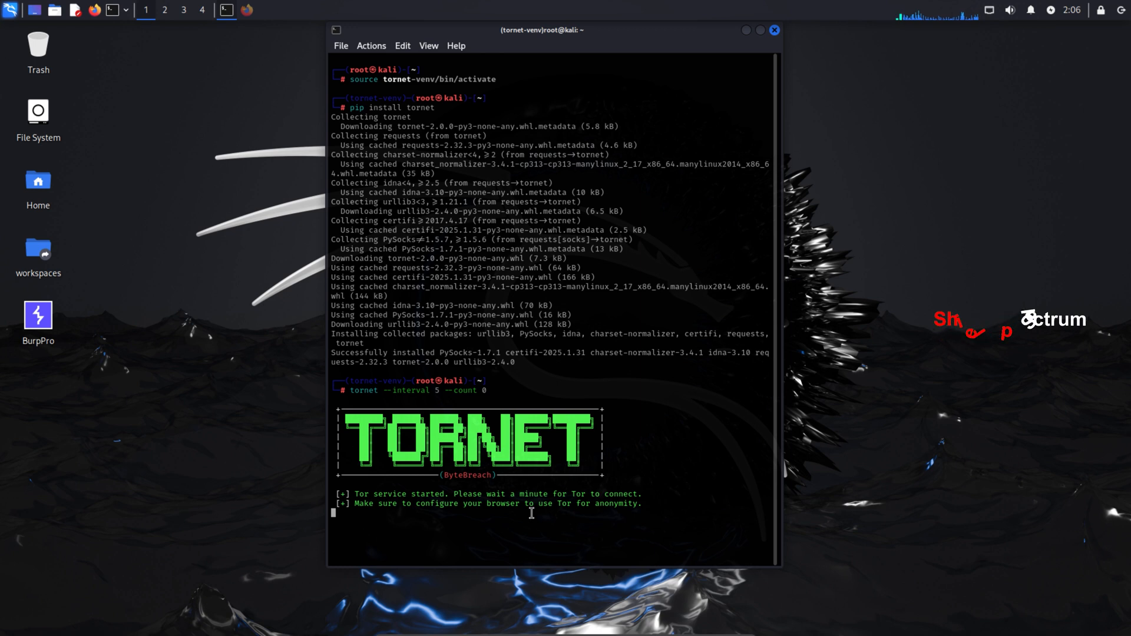
mouse_move(578, 495)
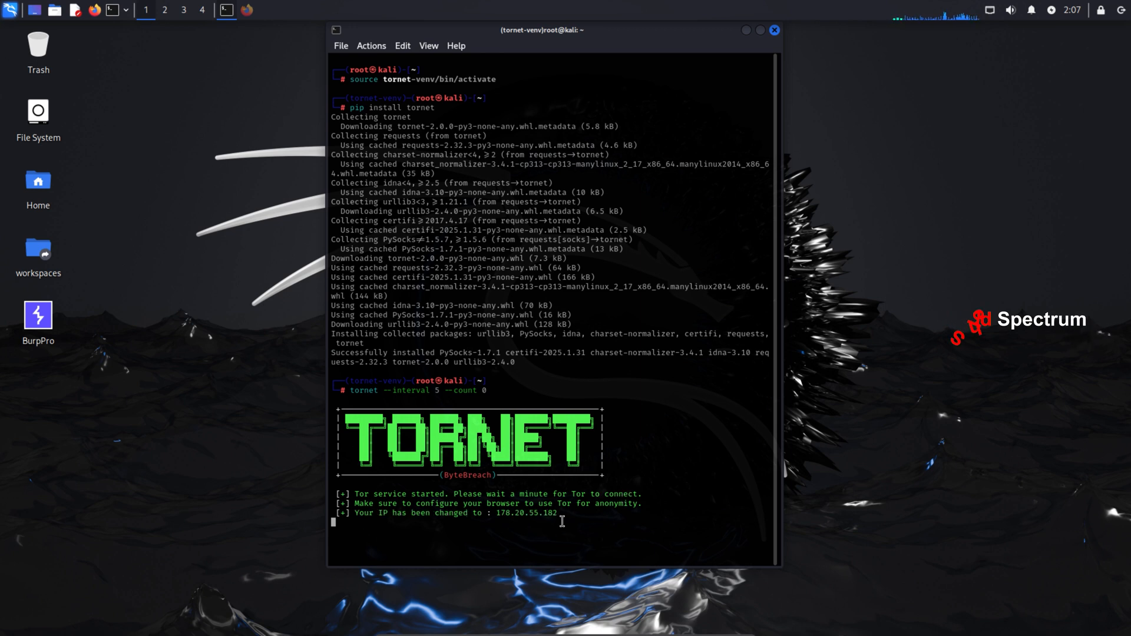
double_click(526, 513)
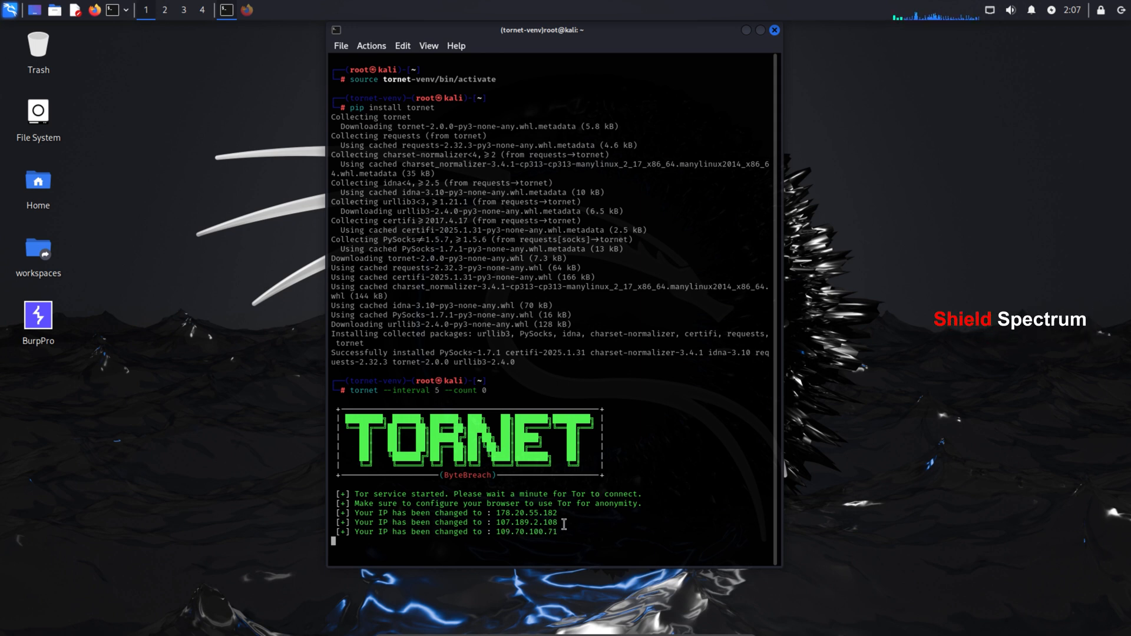
double_click(527, 532)
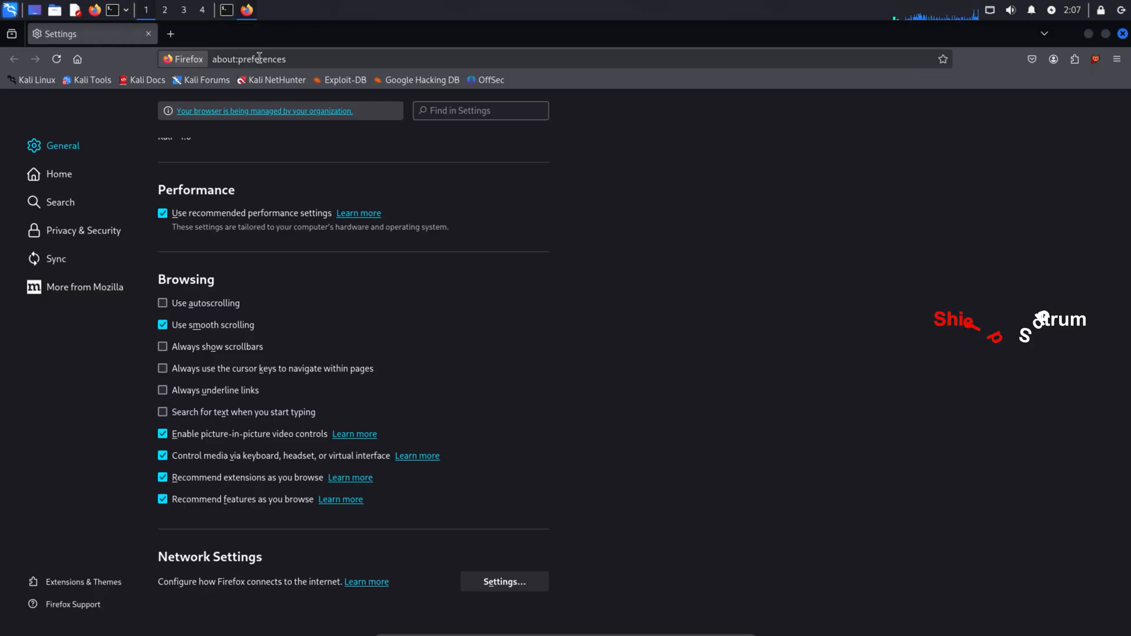
Load check.torproject.org to confirm the browser is routed through Tor
type("ched")
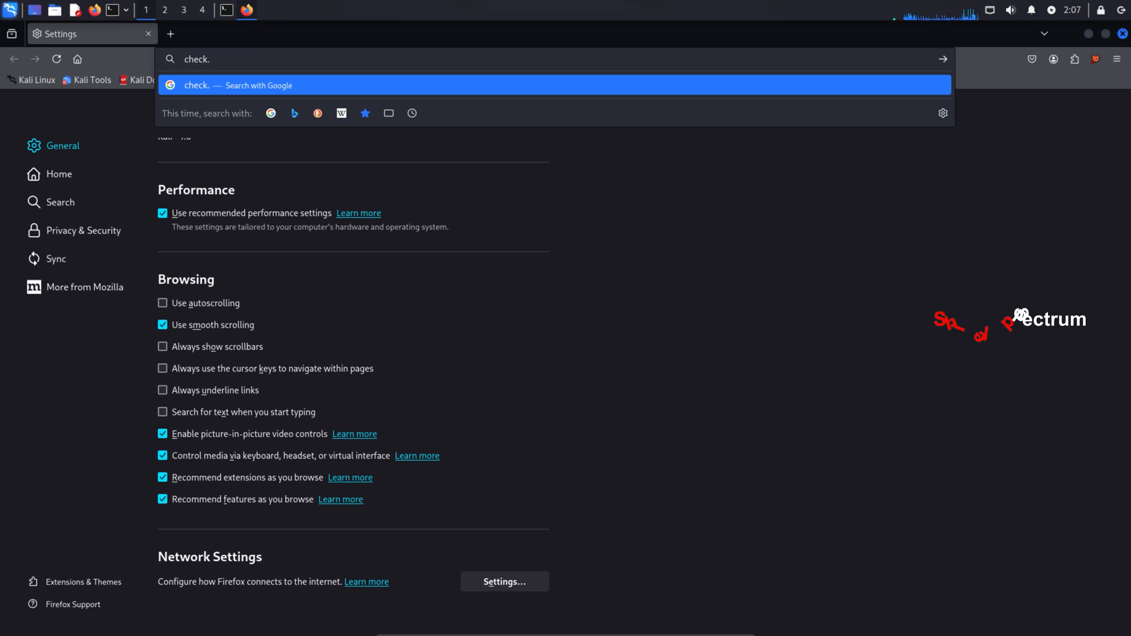
type("torproject.org")
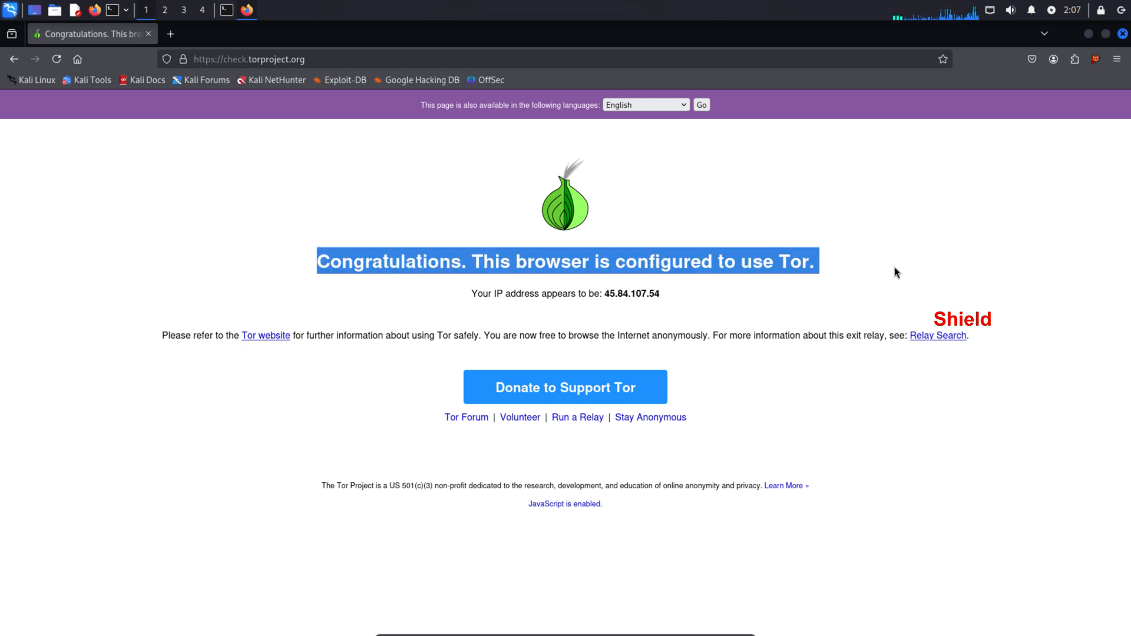
Head to dnsleaktest.com from the address bar
left_click(249, 59)
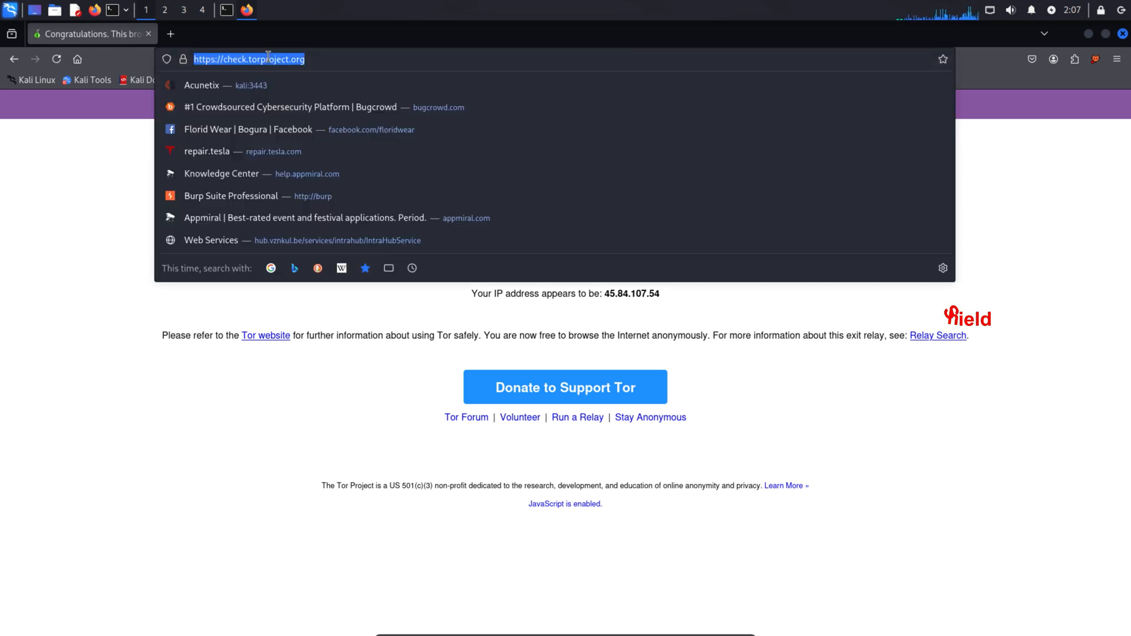
type("dnsleaktest.com")
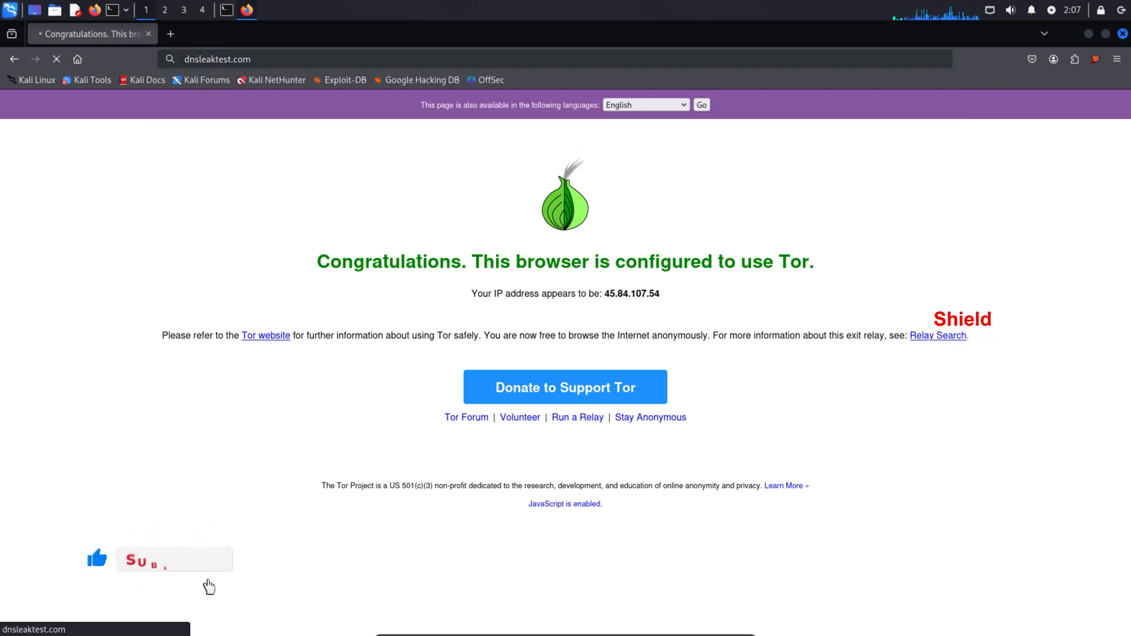
Bring the tornet terminal forward and move it aside to keep the page visible
left_click(173, 560)
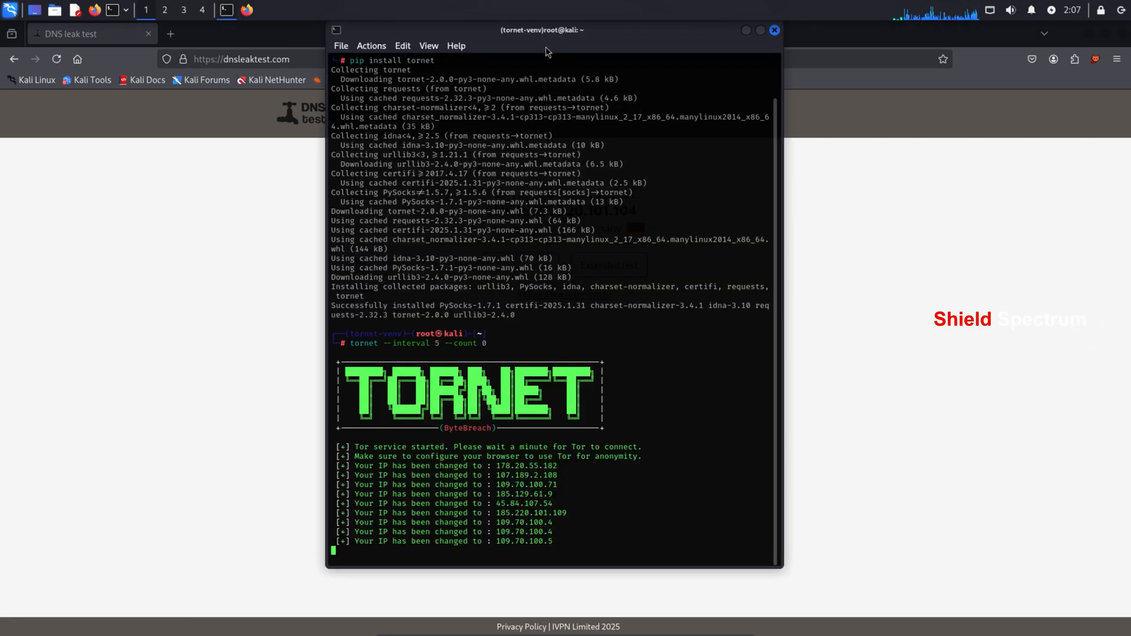
left_click_drag(543, 29, 647, 27)
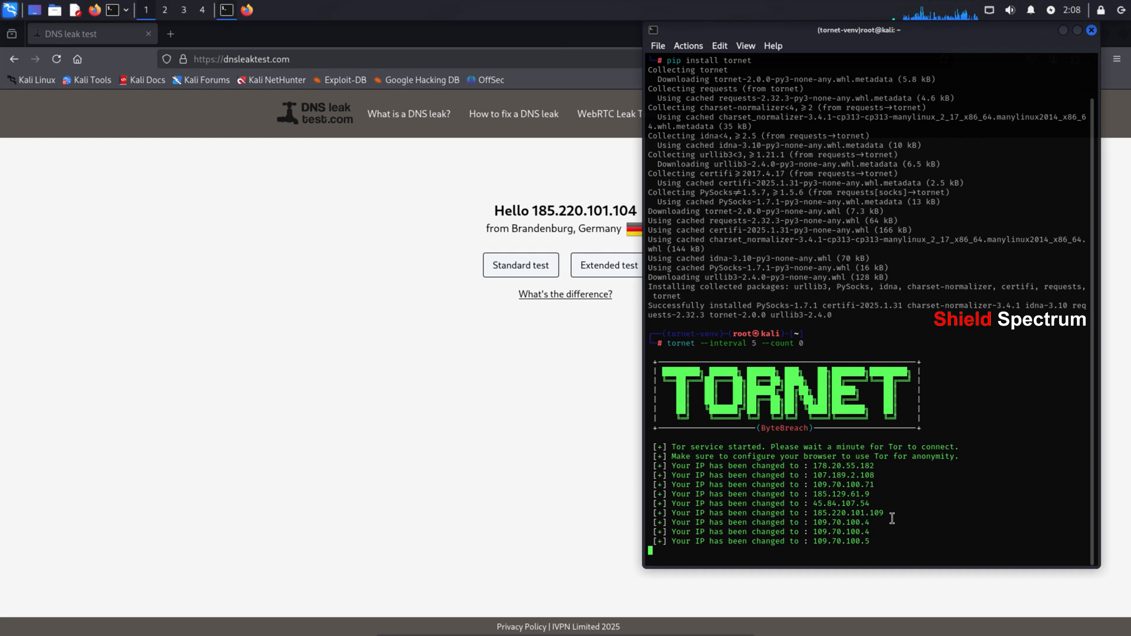
Run the standard DNS leak test, then start another test from the results page
left_click(520, 264)
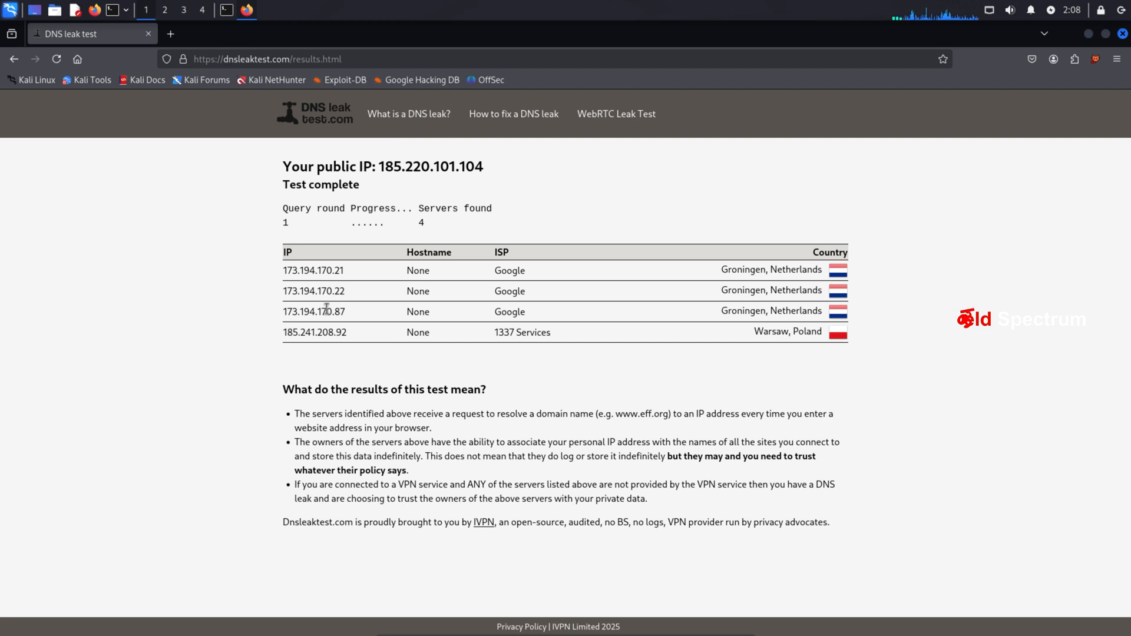
left_click(56, 59)
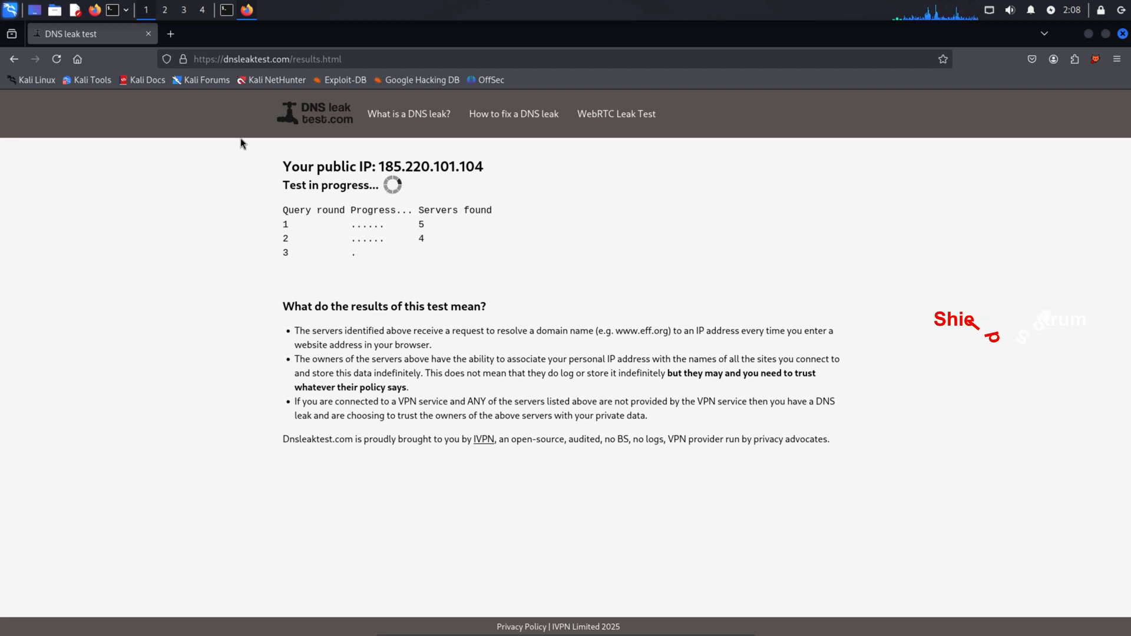
Check the IPv4 address on whatismyipaddress.com in a new tab and reload it
left_click(170, 34)
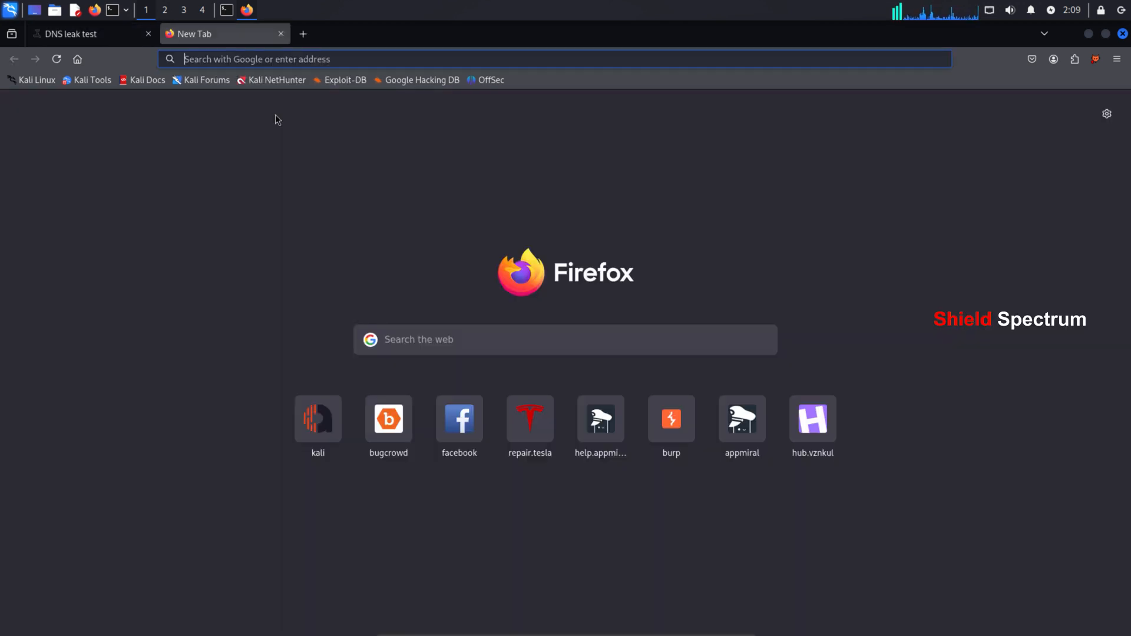
type("whati")
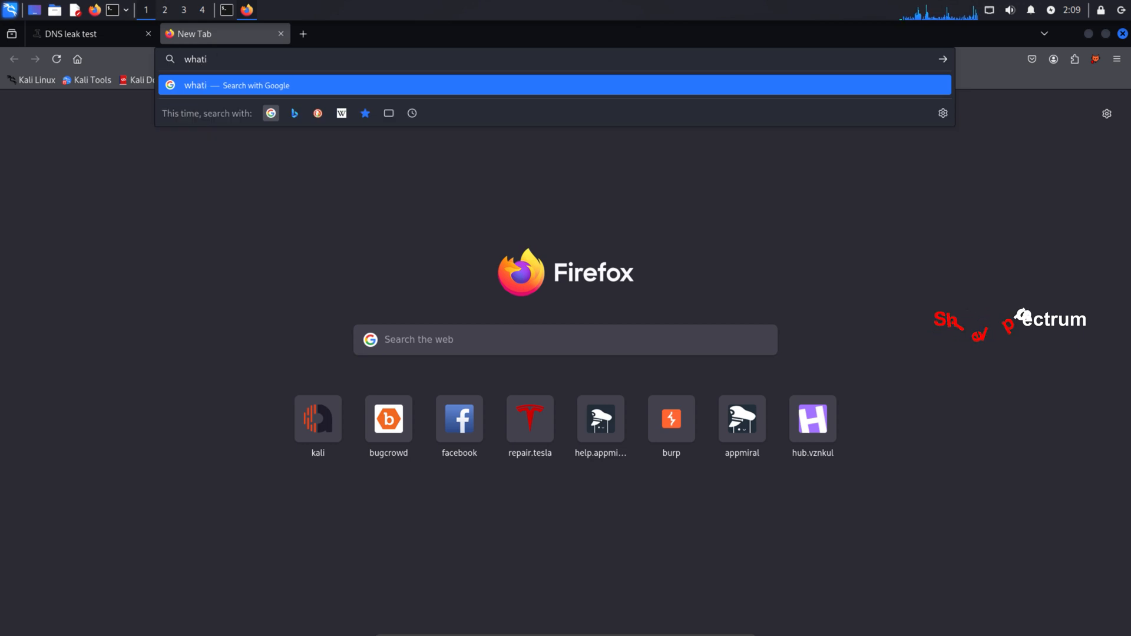
type("s://")
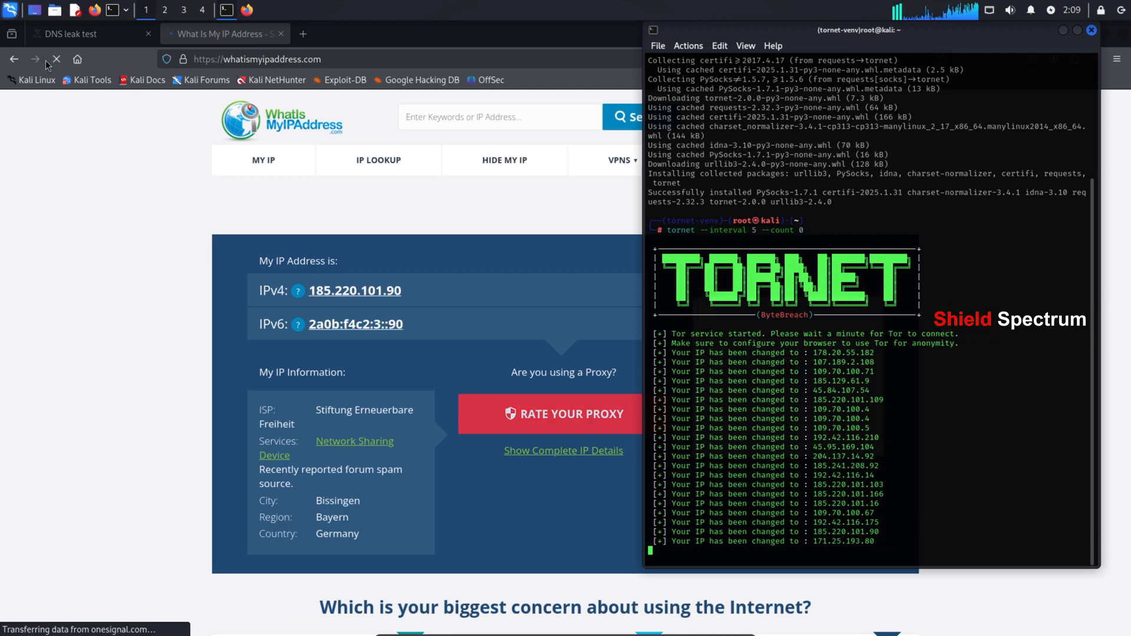
left_click(72, 33)
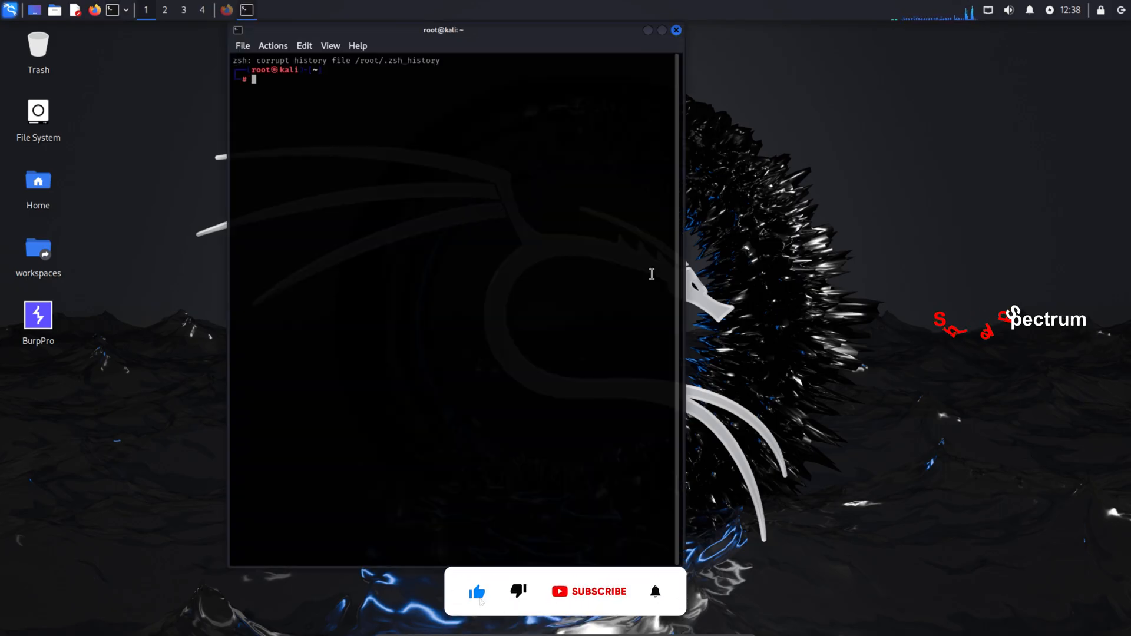
Activate the tornet-venv environment in the fresh terminal
type("source")
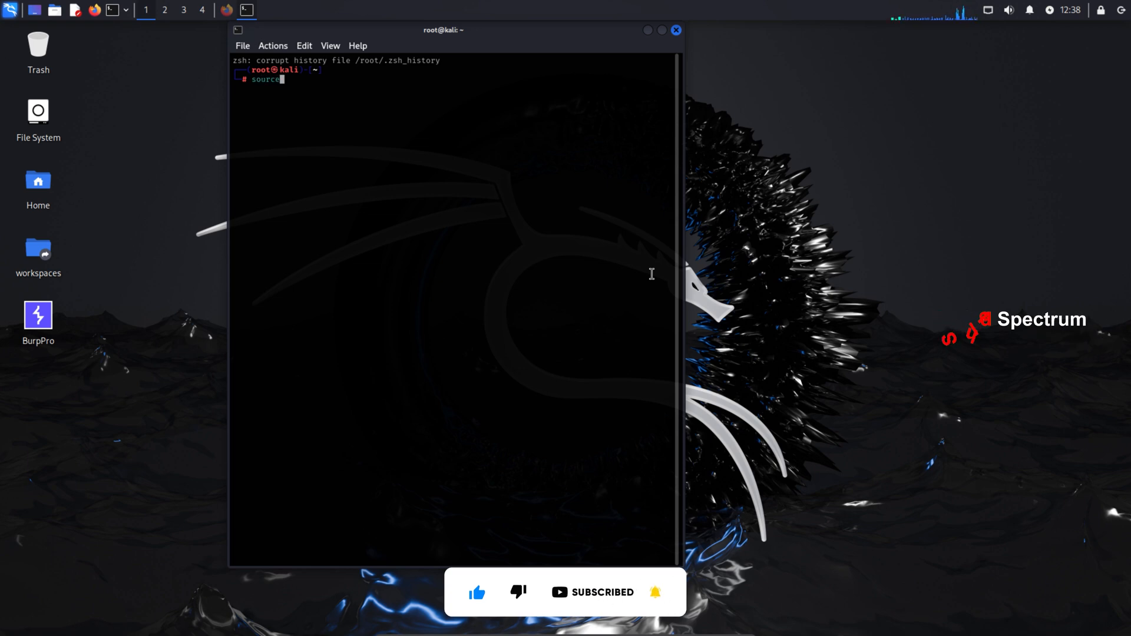
type("tornet-venv/")
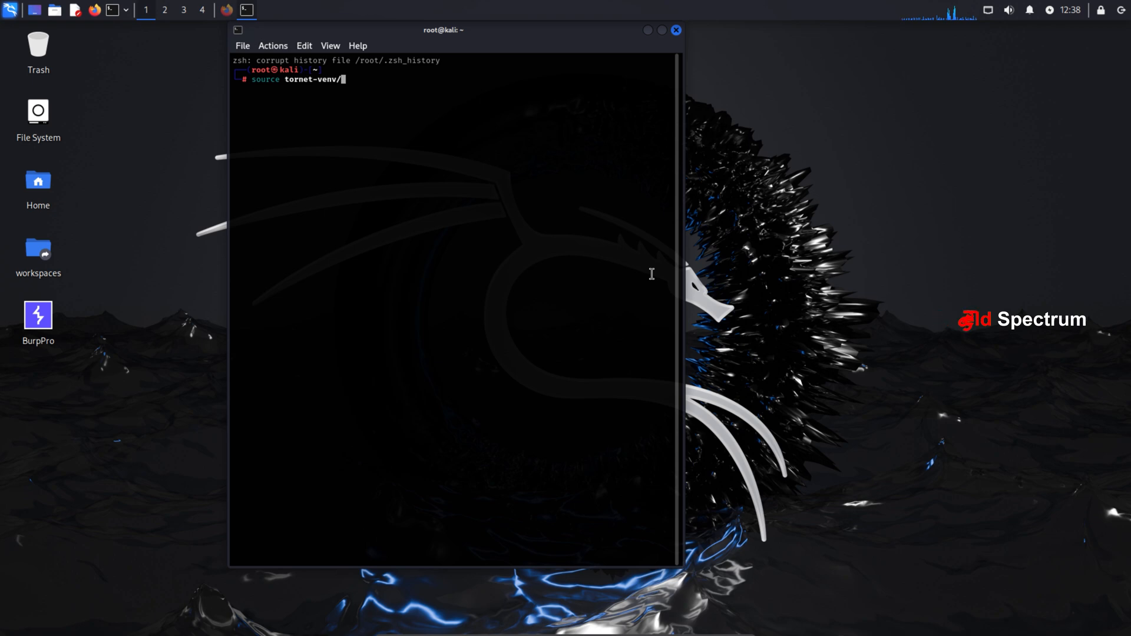
type("bin/activate")
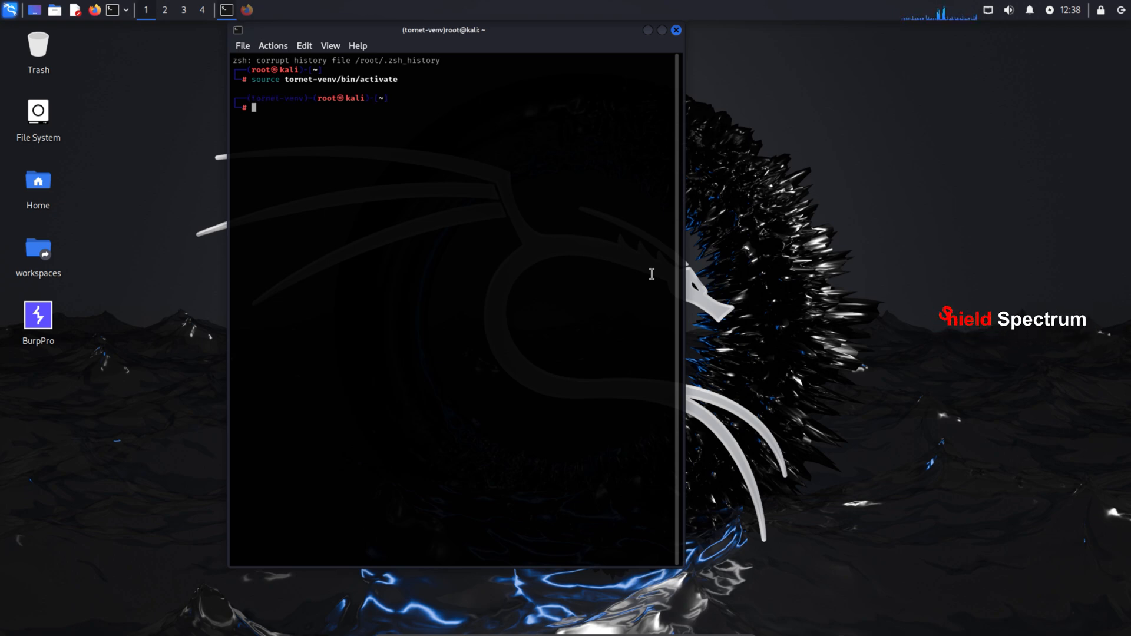
Relaunch 'tornet --interval 5 --count 0' for endless 5-second IP rotation
type("torn")
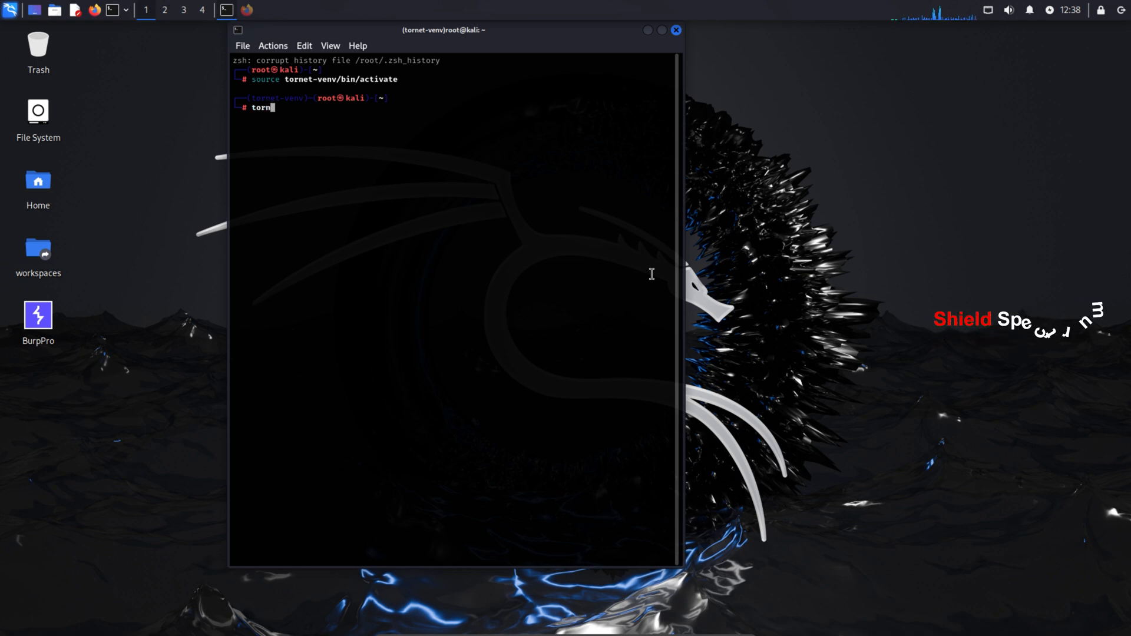
type("et --inte")
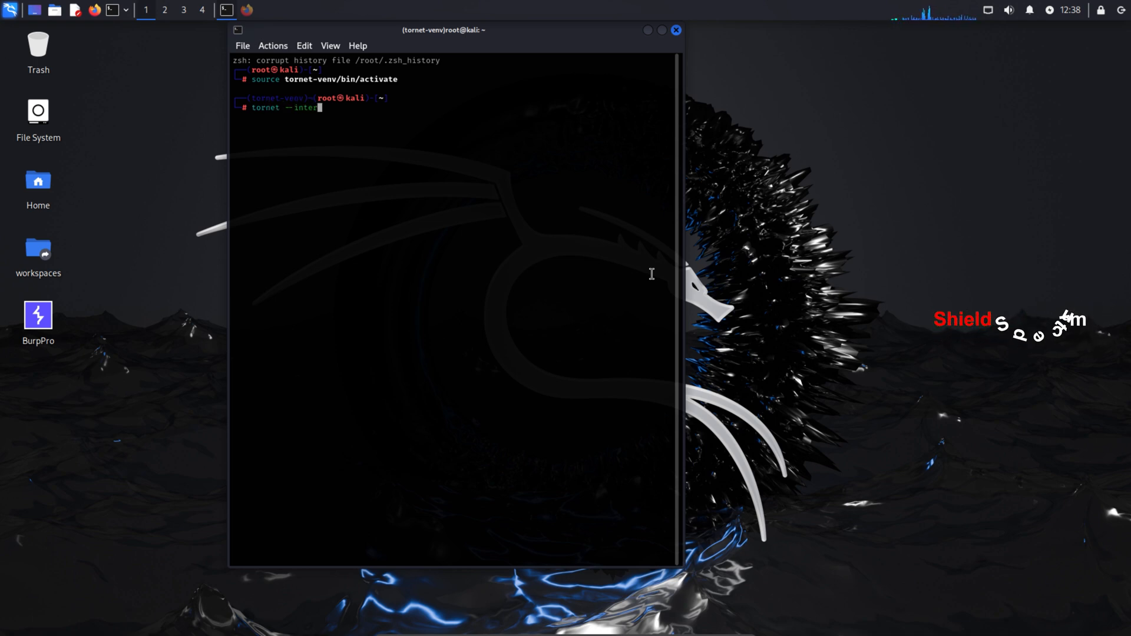
type("rval 5")
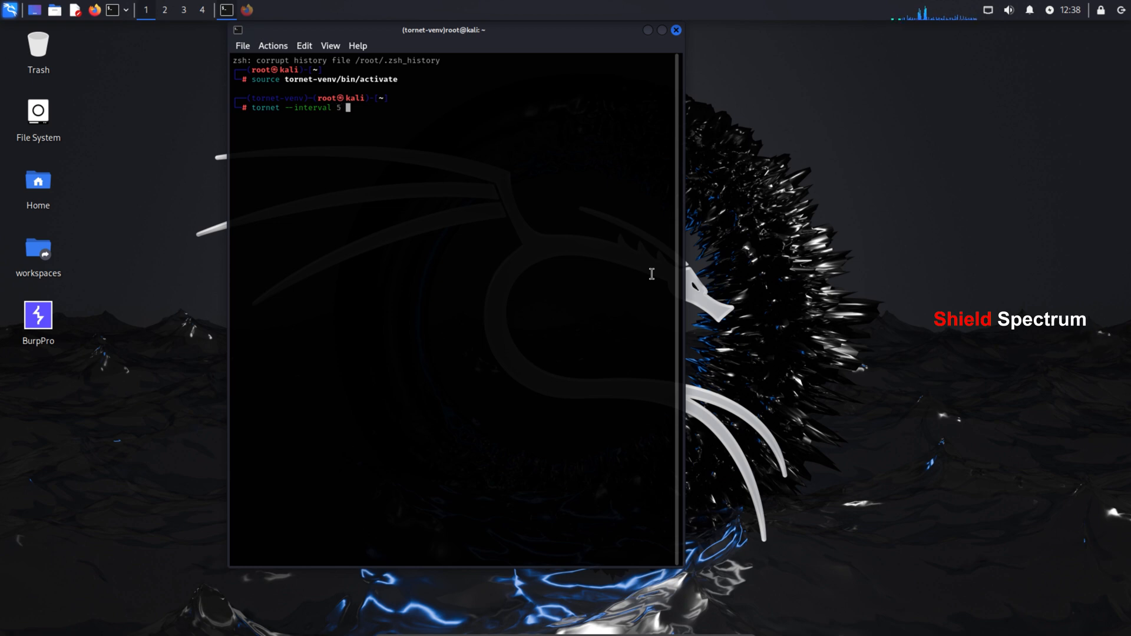
type("--count")
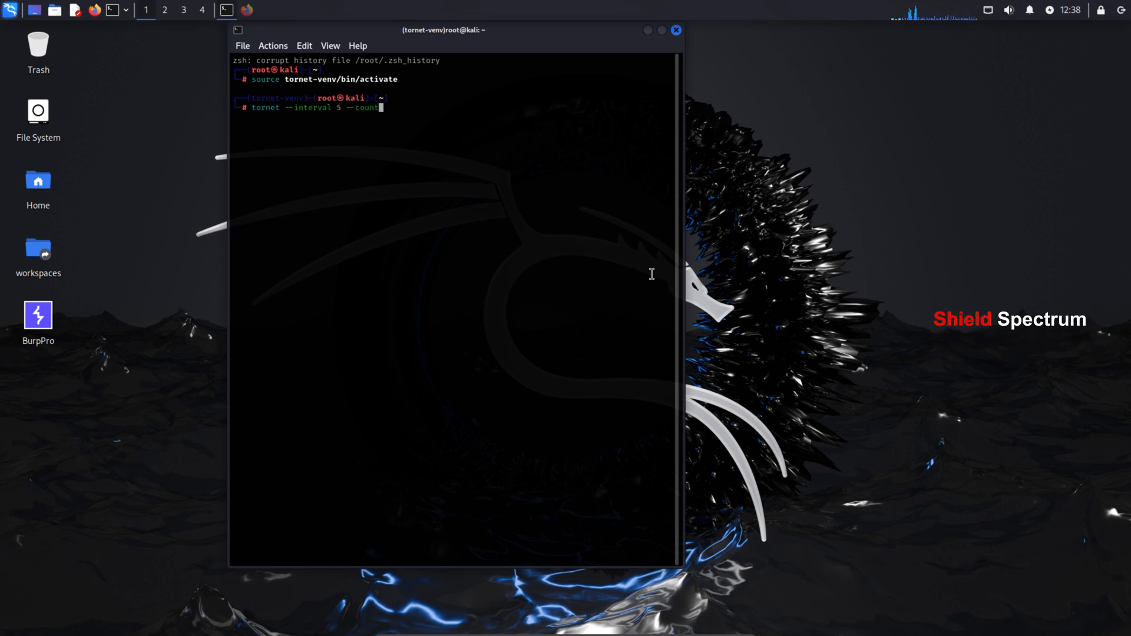
type("0")
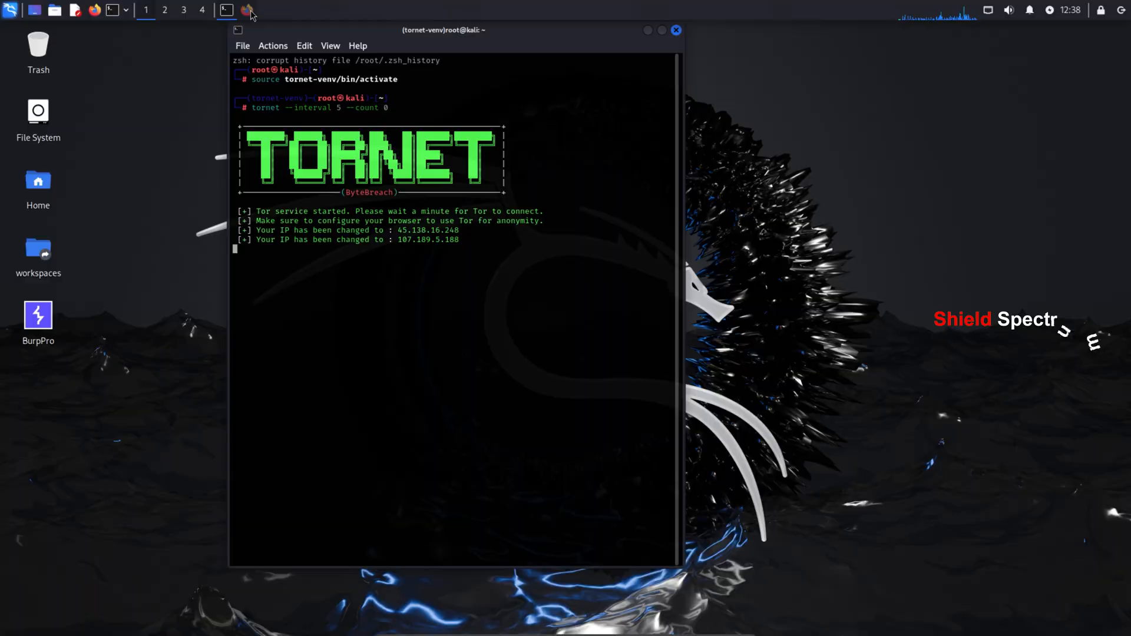
Switch to Firefox and enter dnsleaktest.com
left_click(247, 9)
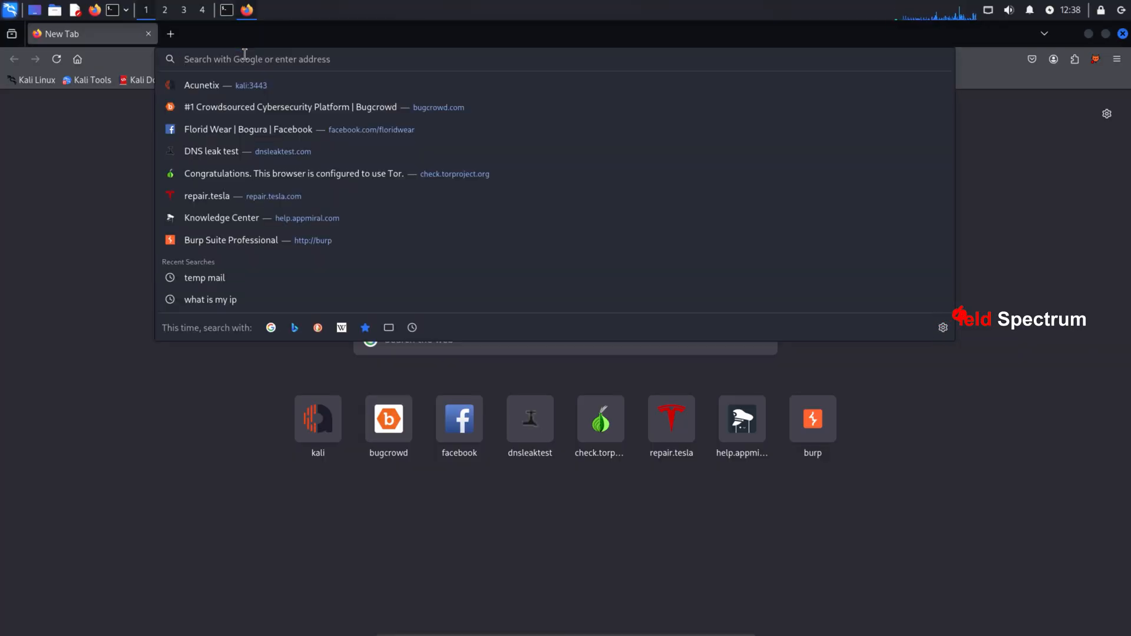
type("dnsleaktest.com/")
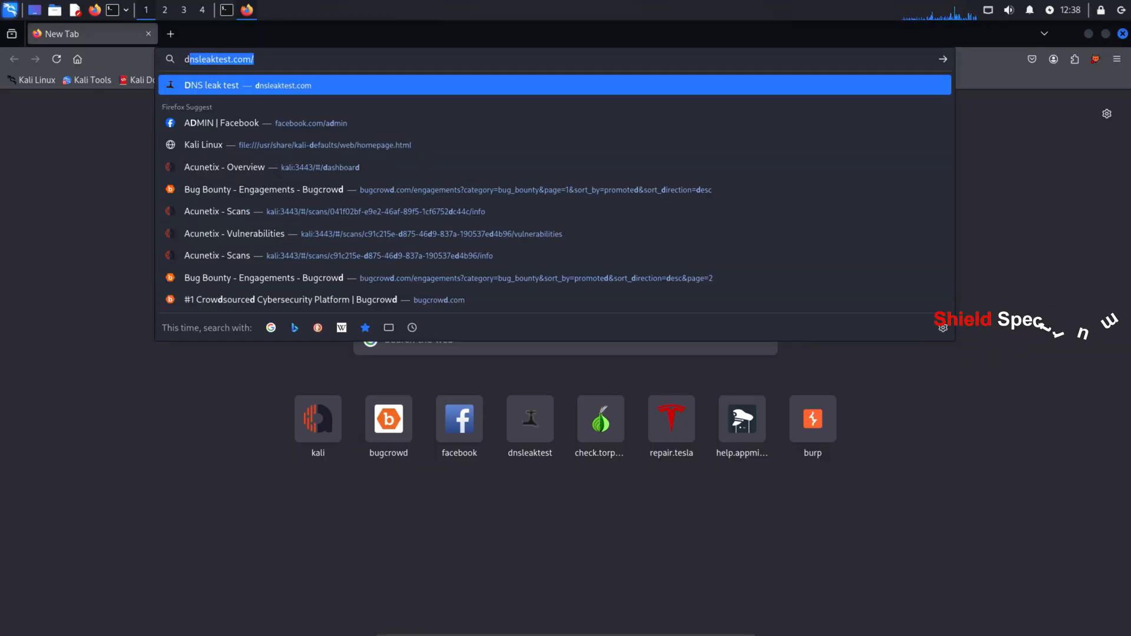